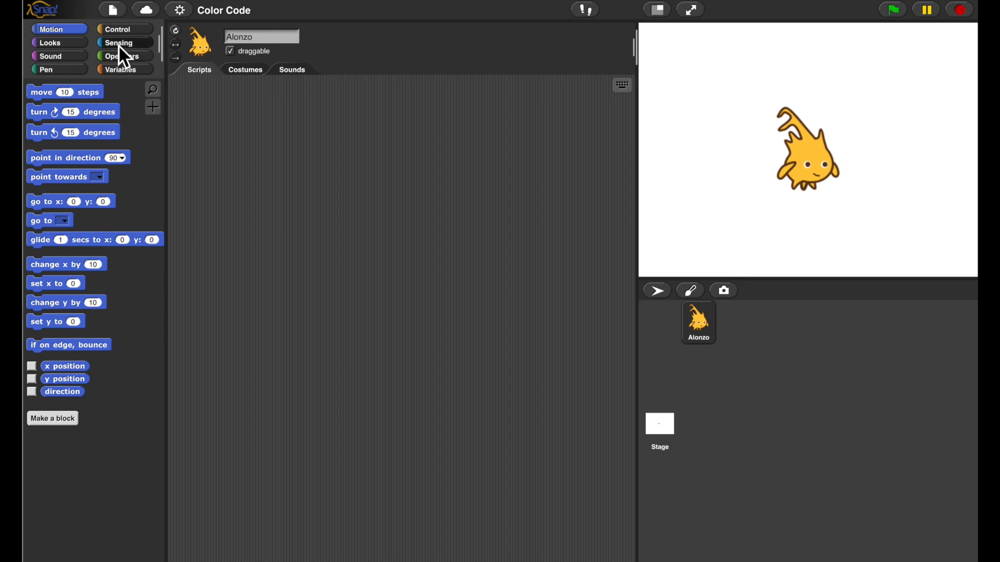
Add 'ask what's your name? and wait' and the answer reporter, replying 'Jen' once
left_click(118, 42)
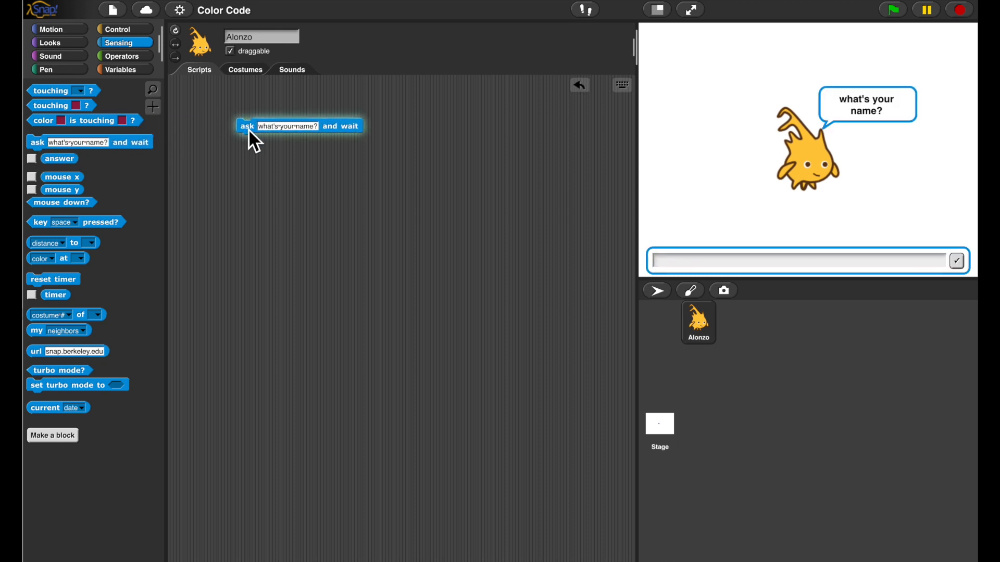
type("Jen")
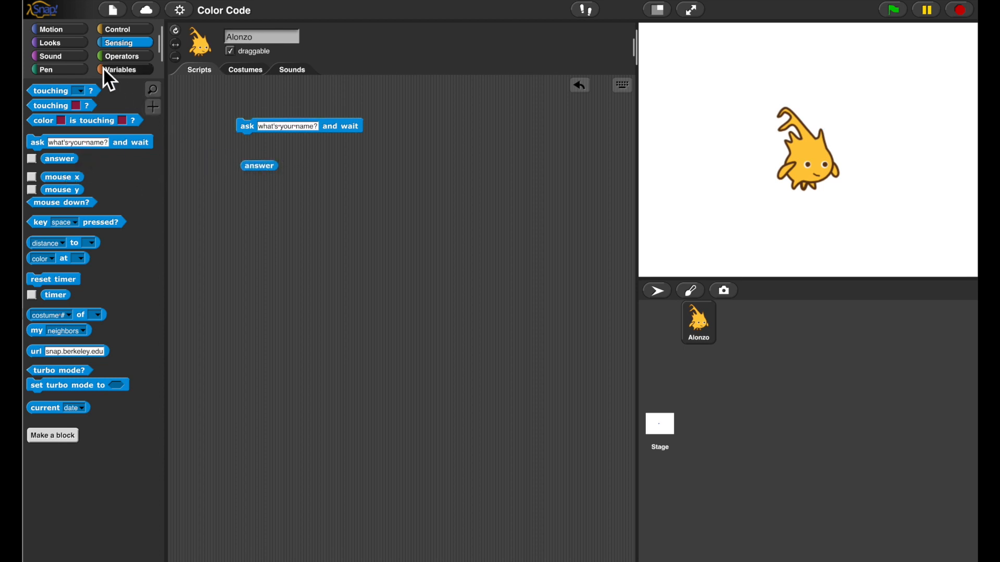
Stack clear, pen up and go to x: -150 y: 0 into a new script
left_click(50, 29)
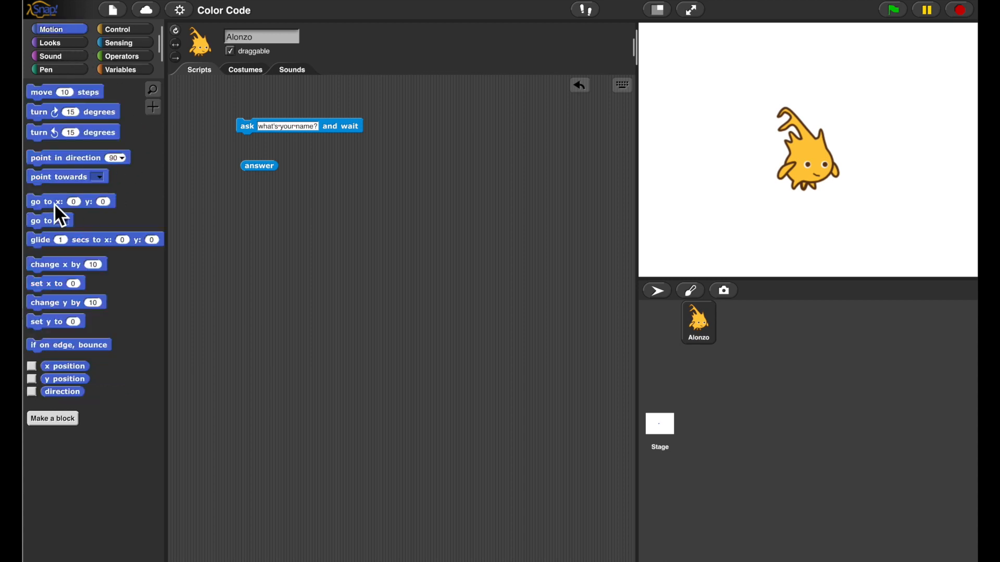
left_click_drag(57, 201, 268, 217)
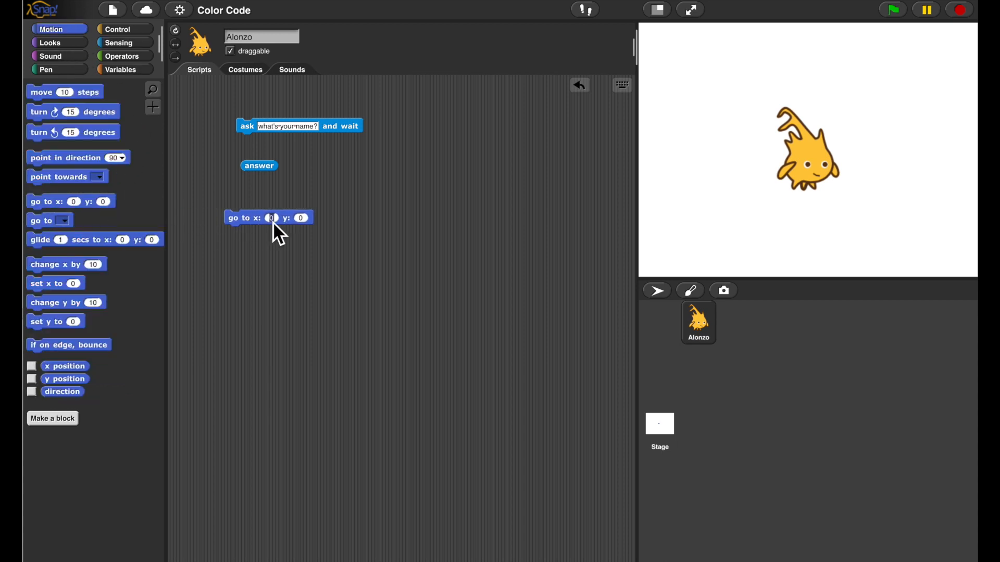
type("-150")
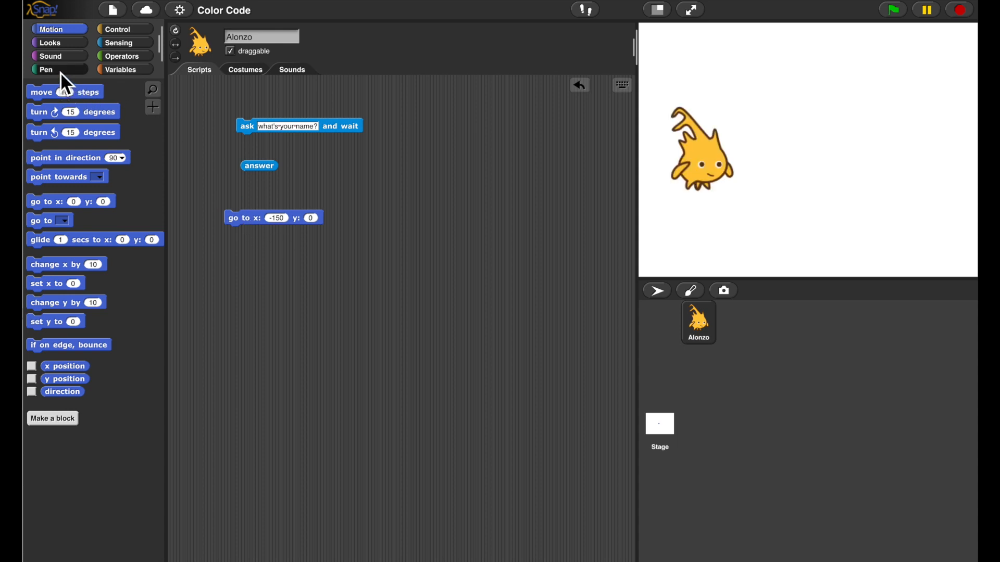
left_click(46, 69)
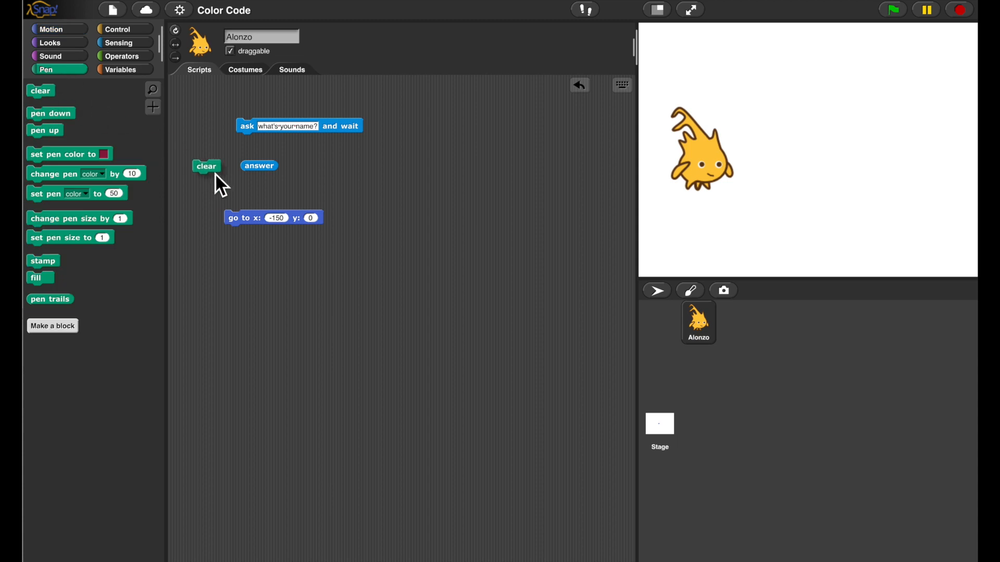
left_click_drag(206, 165, 237, 203)
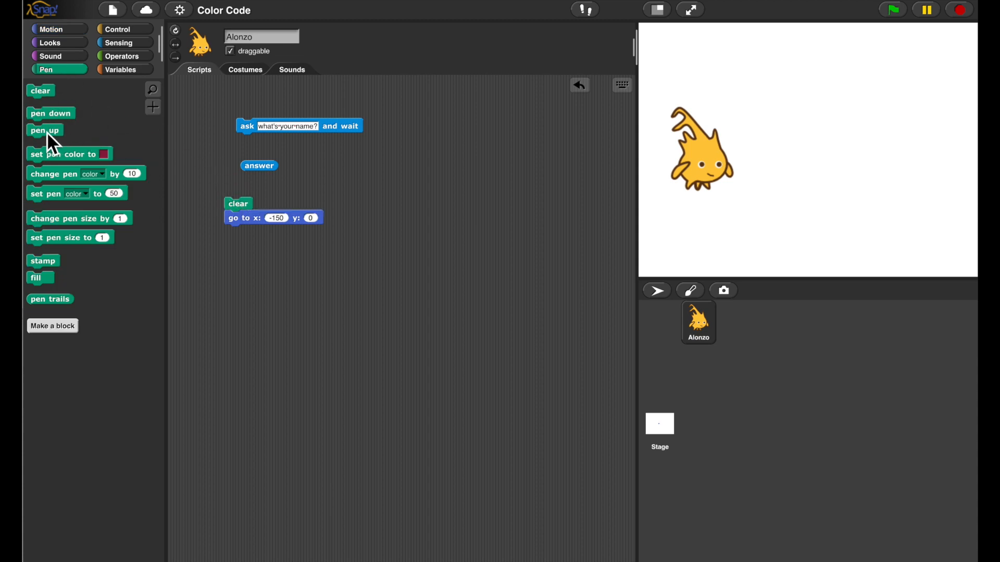
left_click_drag(45, 130, 242, 217)
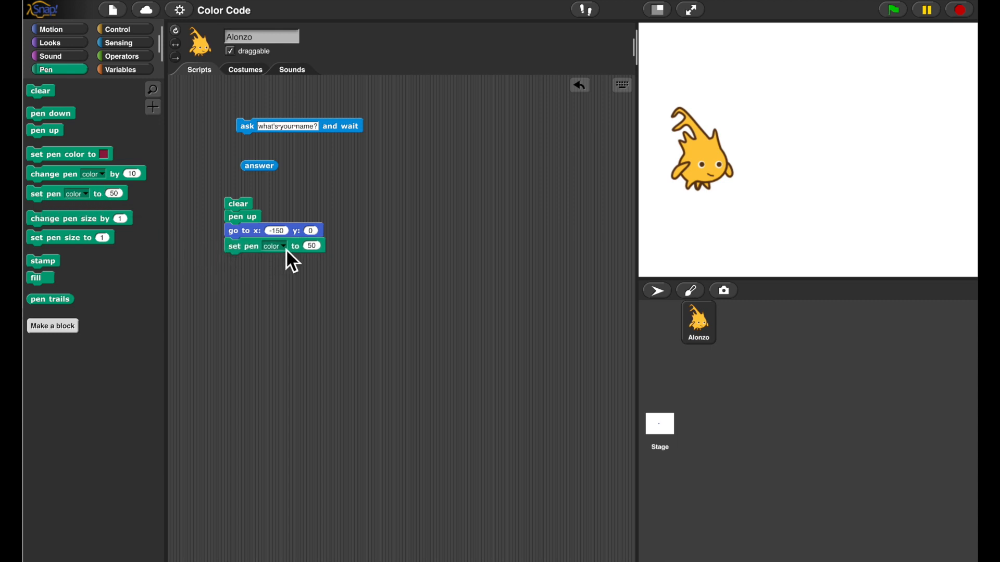
Add set pen saturation to 100 and another pen setting below it
left_click(278, 246)
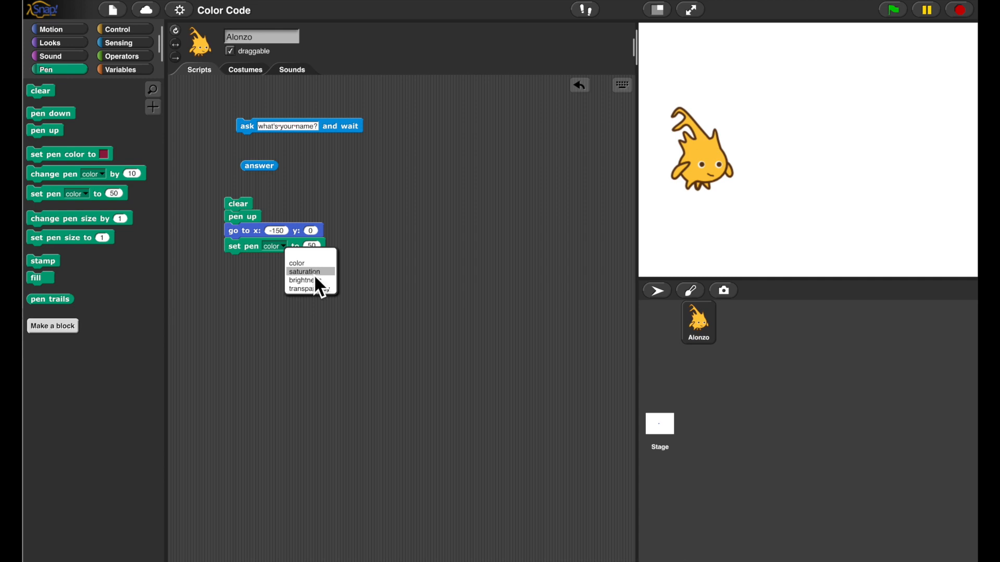
left_click(304, 272)
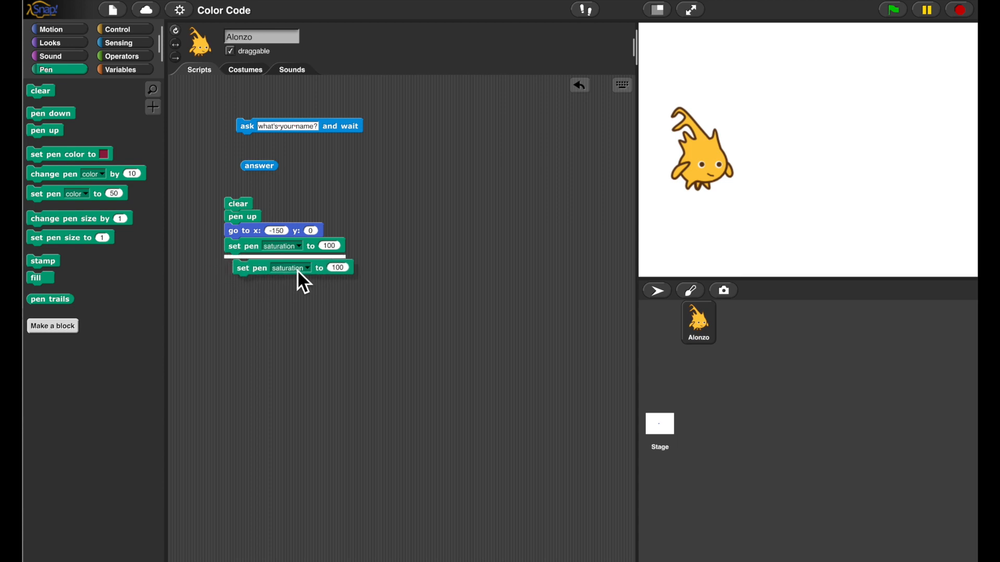
left_click(283, 262)
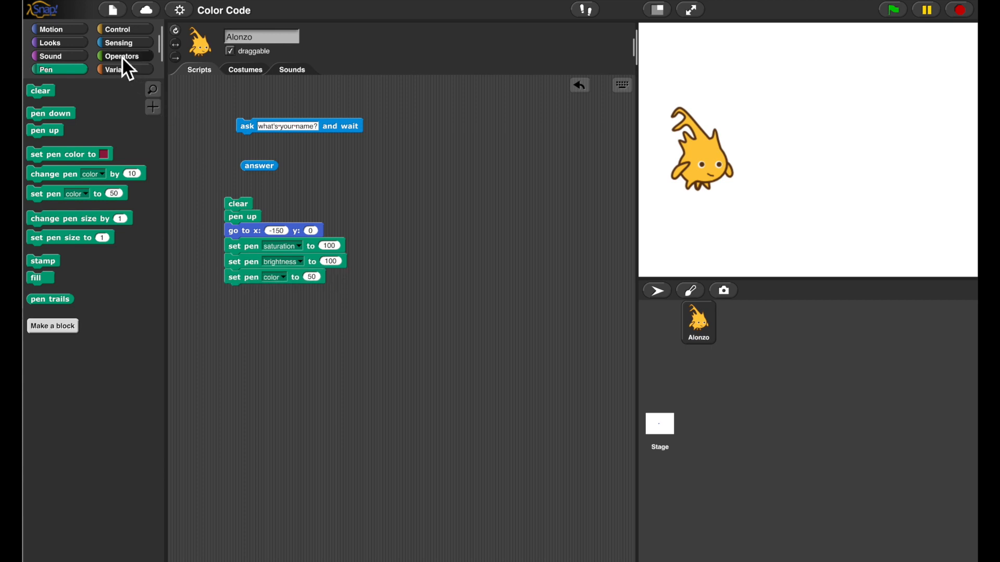
Set the pen colour to the length of the answer in the script
left_click(121, 55)
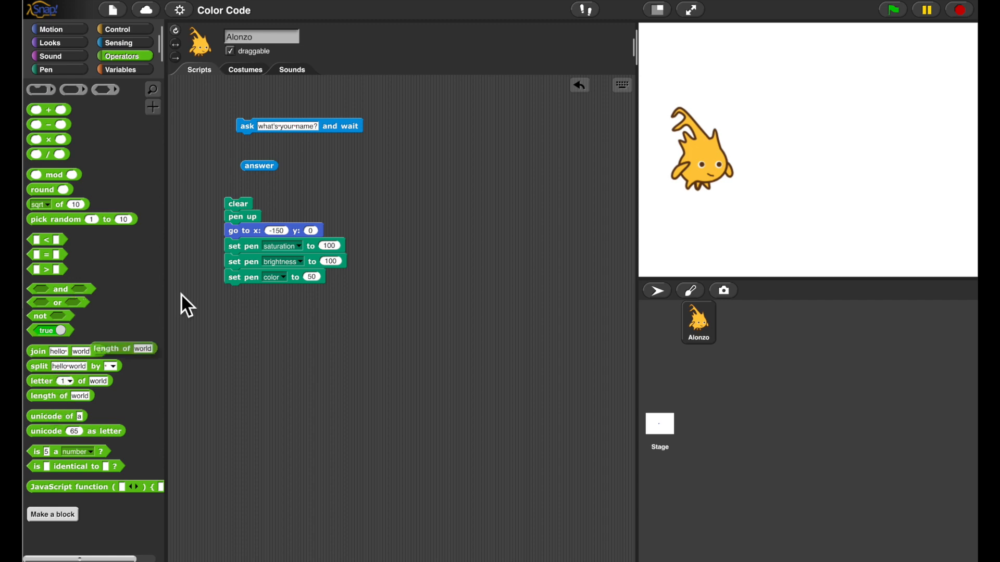
left_click_drag(259, 165, 382, 176)
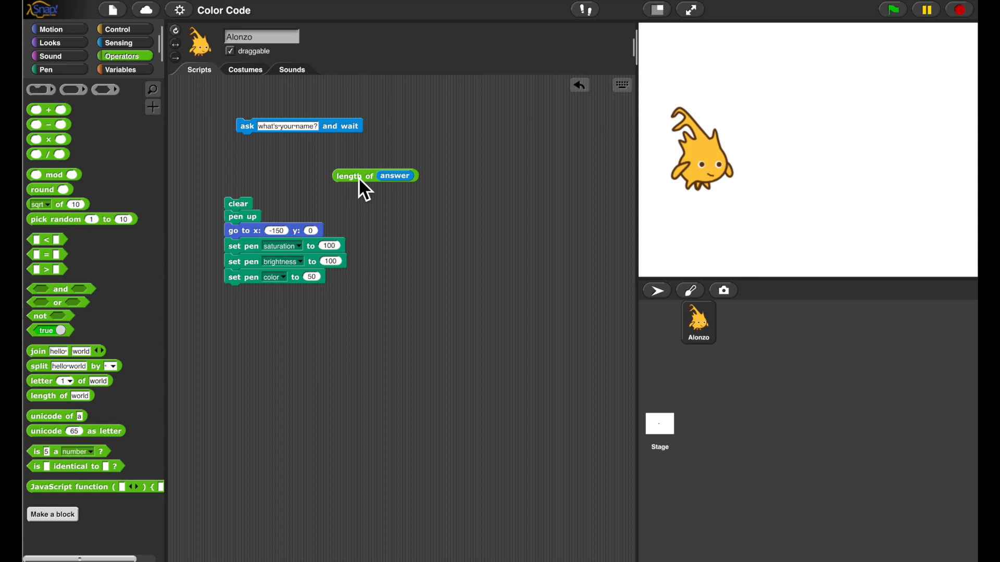
left_click_drag(375, 175, 321, 278)
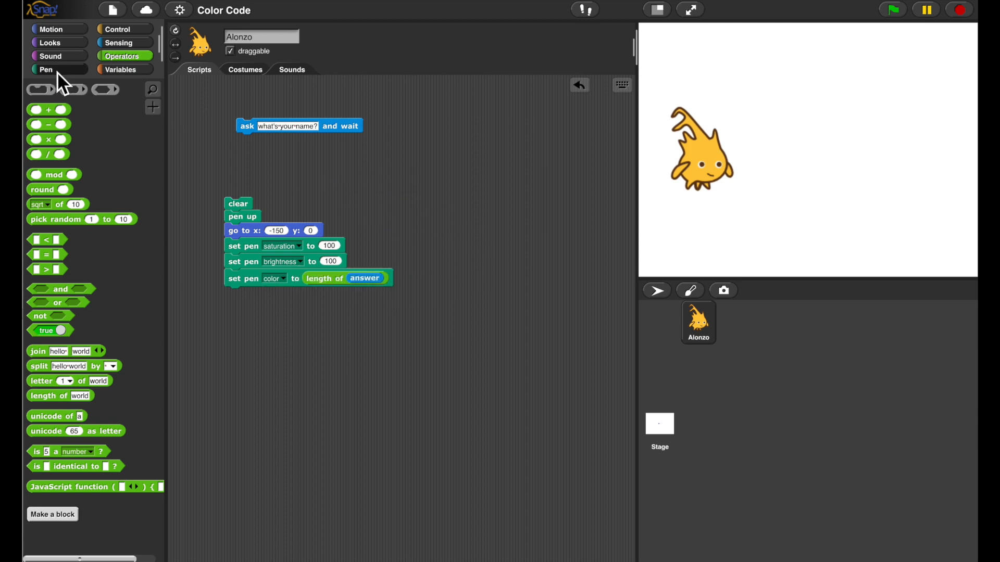
left_click(45, 68)
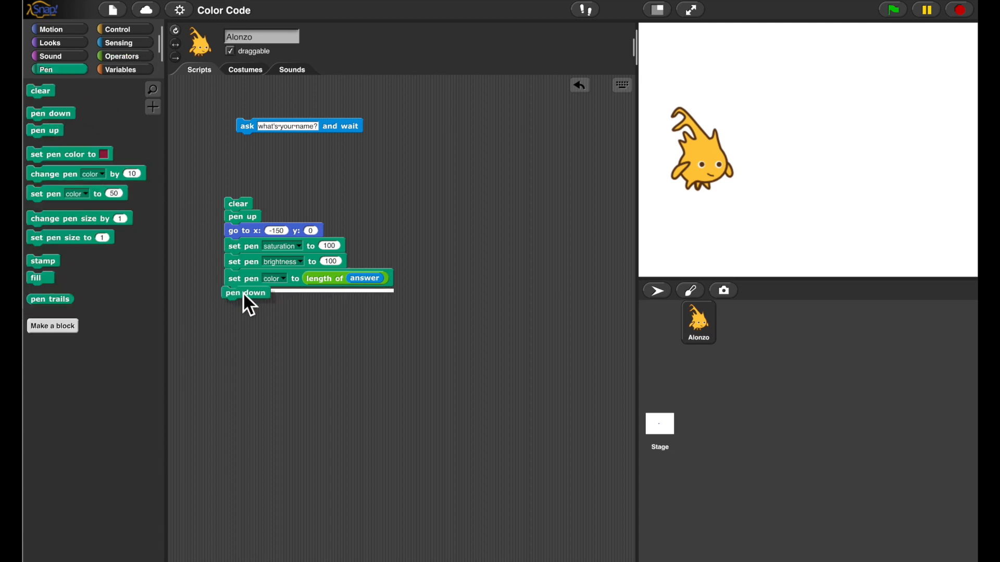
Attach move 40 steps below pen down at the end of the script
left_click(50, 29)
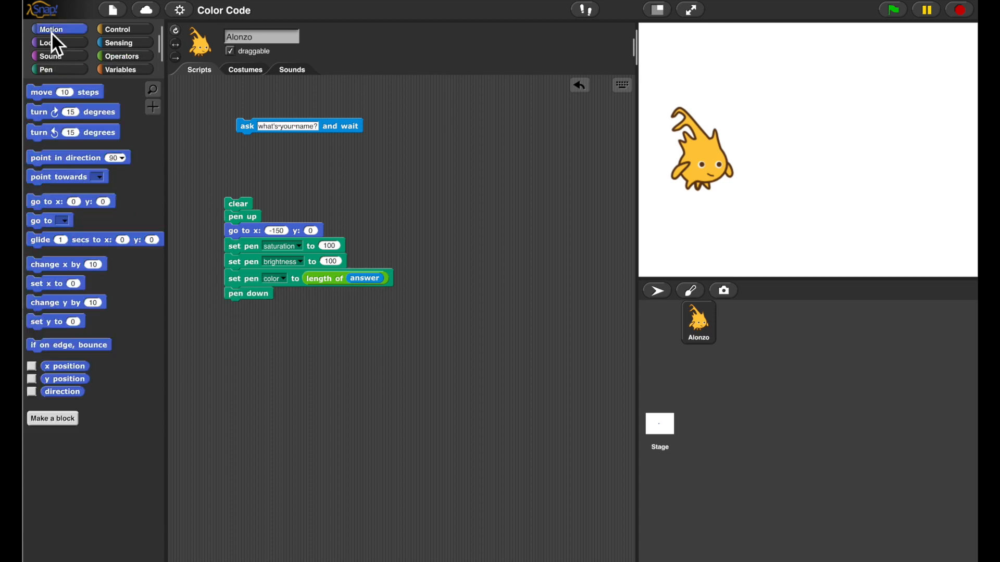
left_click_drag(64, 91, 275, 346)
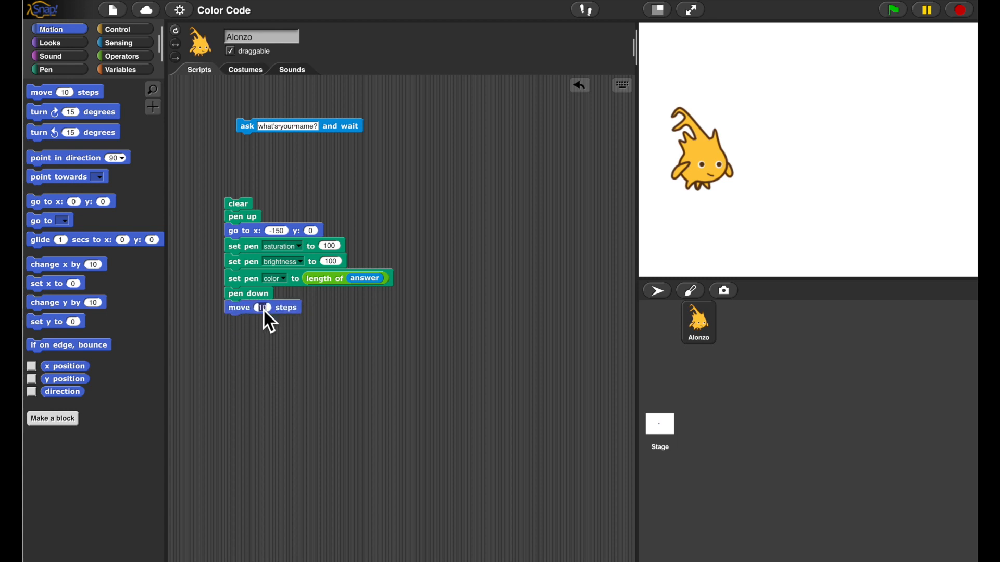
type("40")
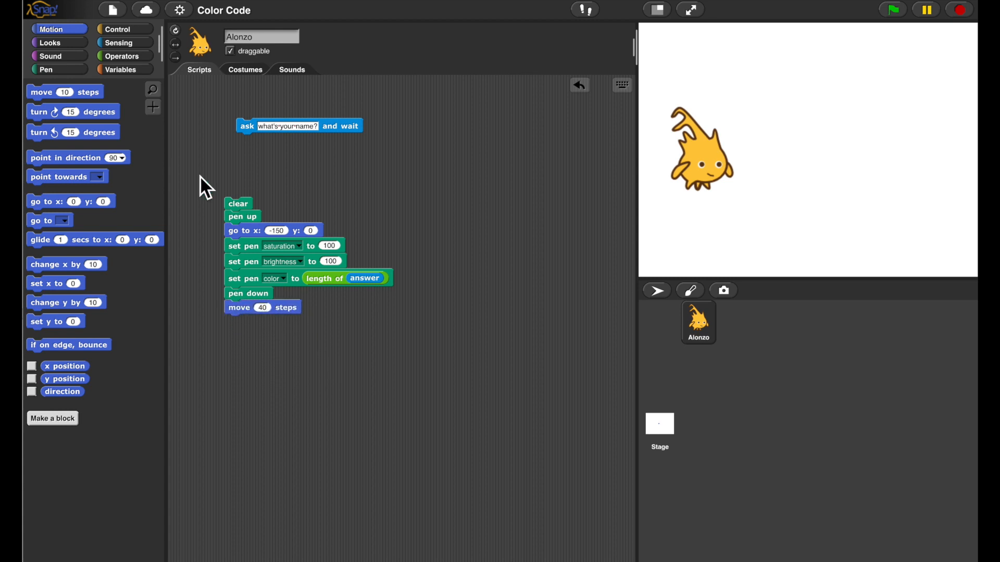
left_click(45, 69)
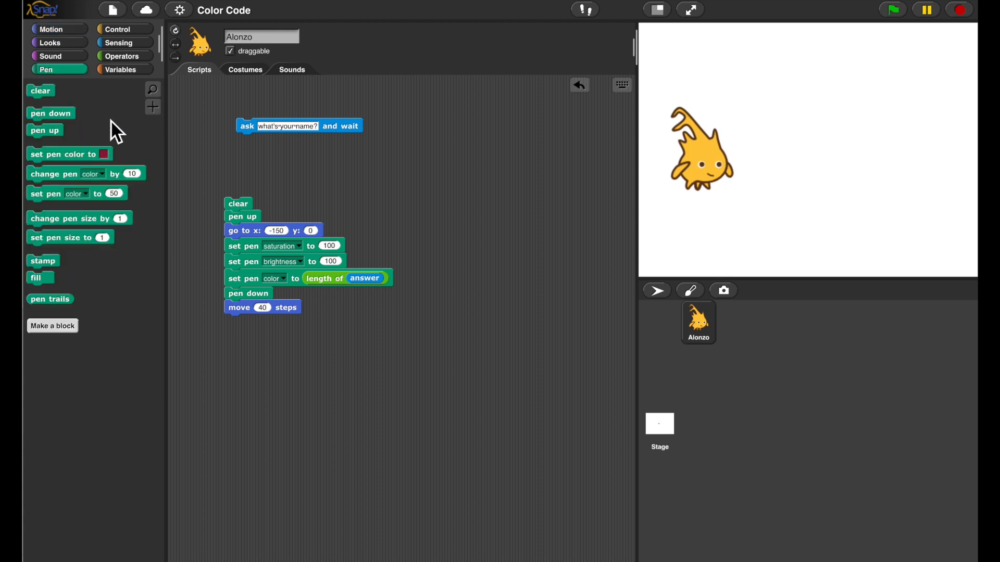
mouse_move(58, 239)
type("40")
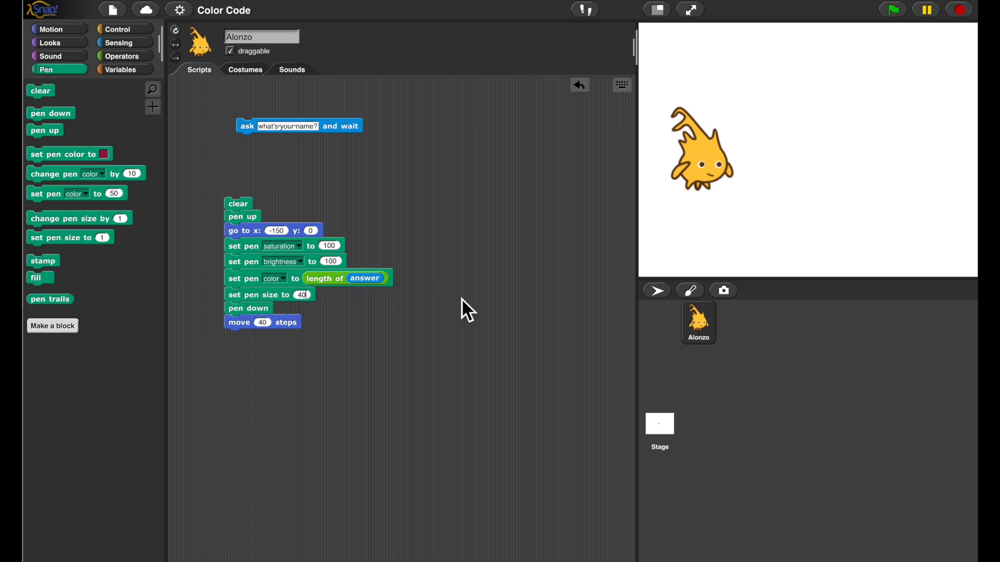
Try a repeat loop below move 40 steps, then discard it
left_click(117, 29)
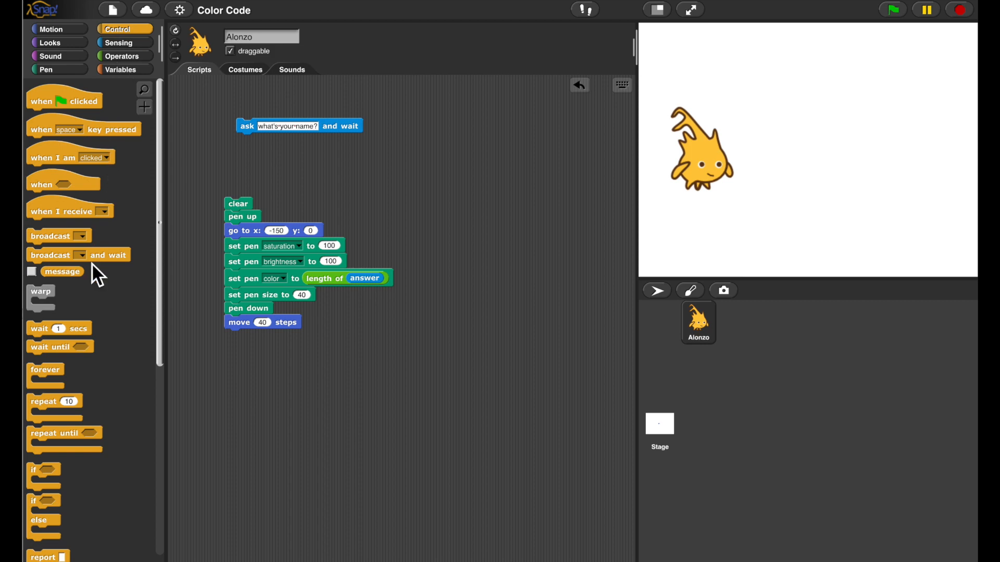
left_click_drag(55, 401, 255, 357)
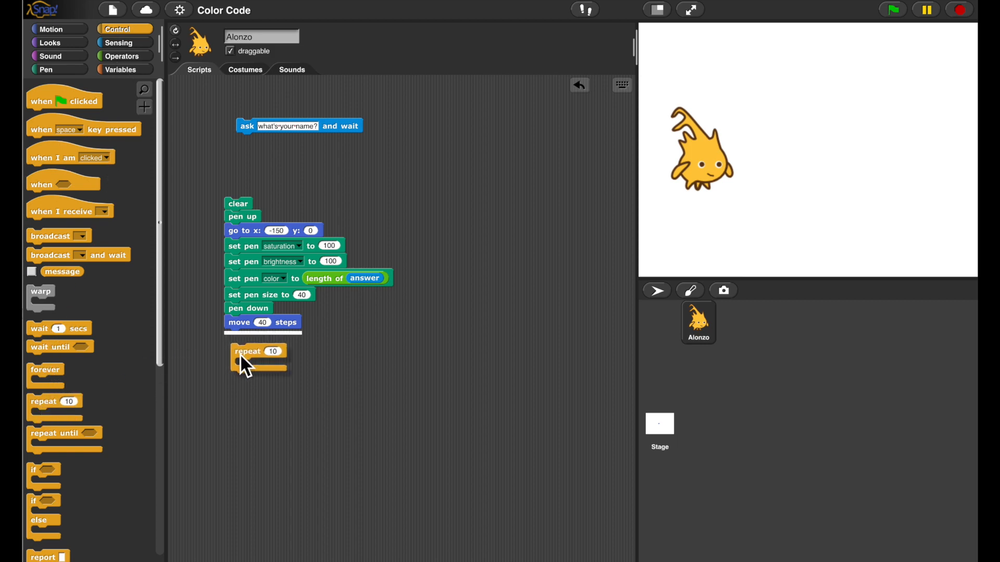
left_click_drag(246, 357, 255, 334)
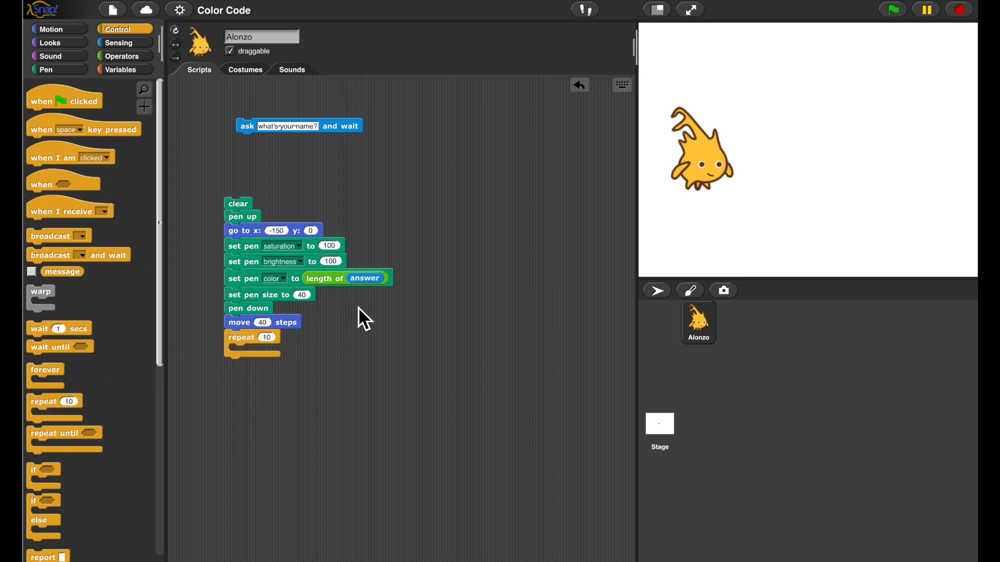
right_click(345, 278)
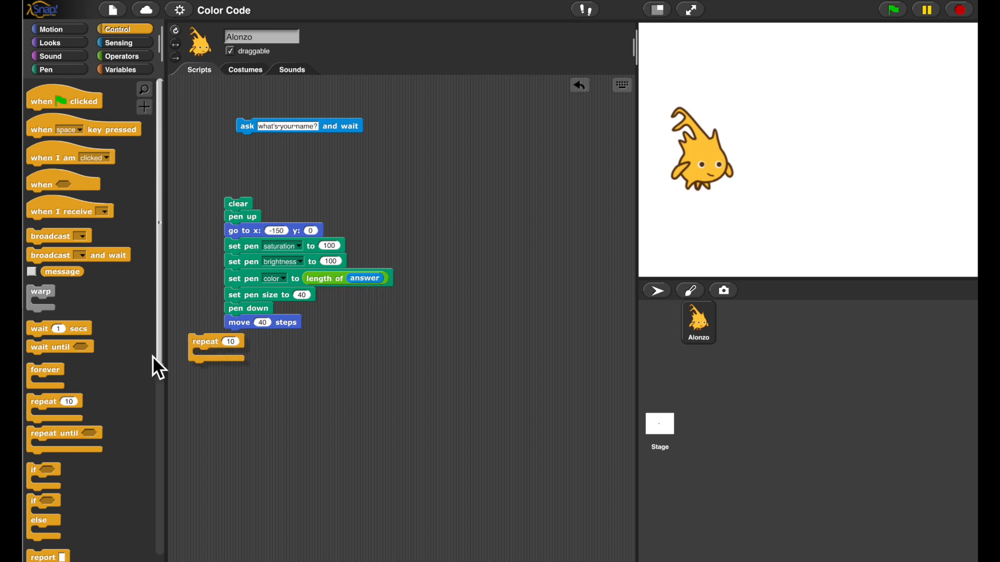
Hang a 'for each letter of' loop after the move 40 steps block
left_click(120, 69)
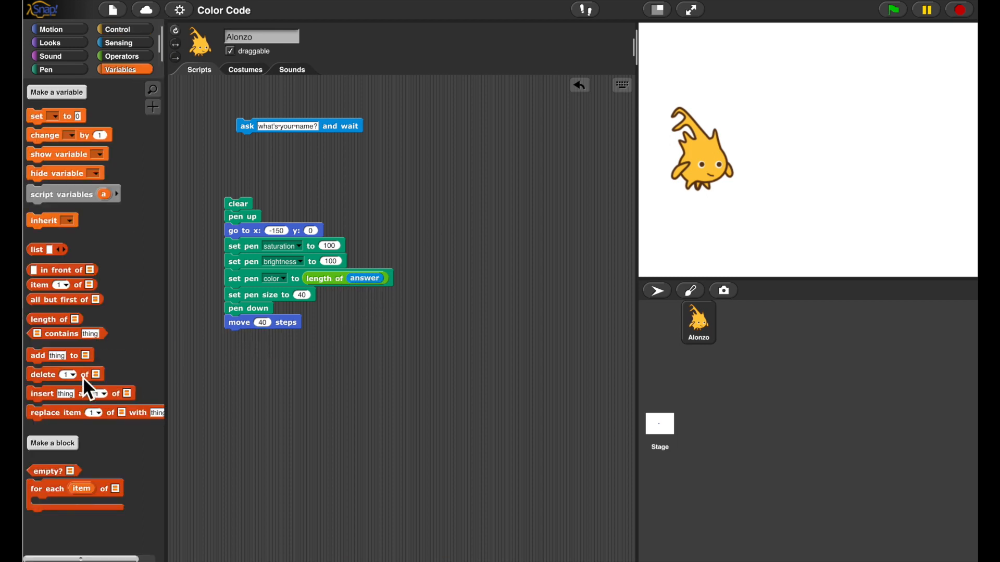
left_click_drag(48, 488, 249, 338)
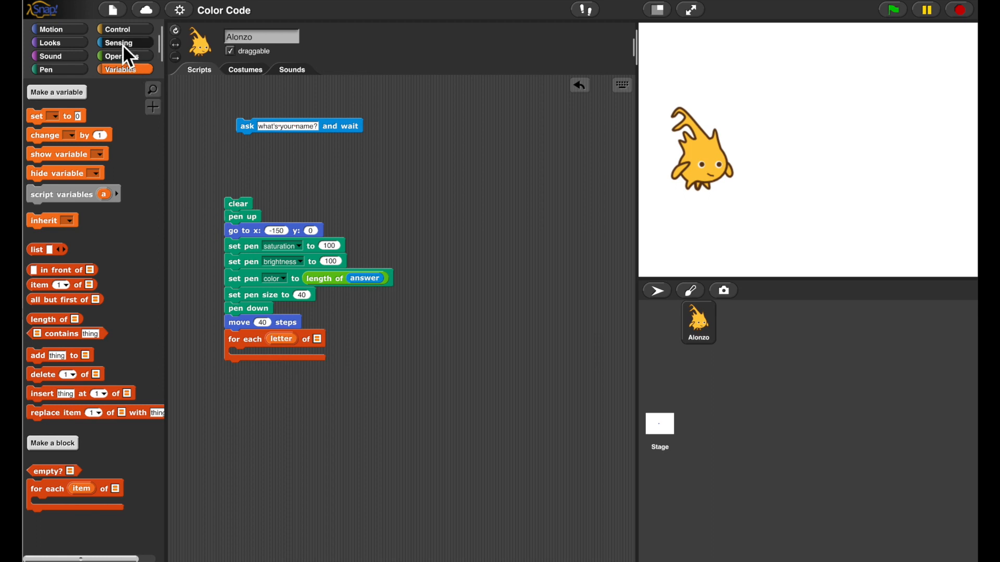
Make the for-each loop iterate over 'split answer by letter'
left_click(118, 41)
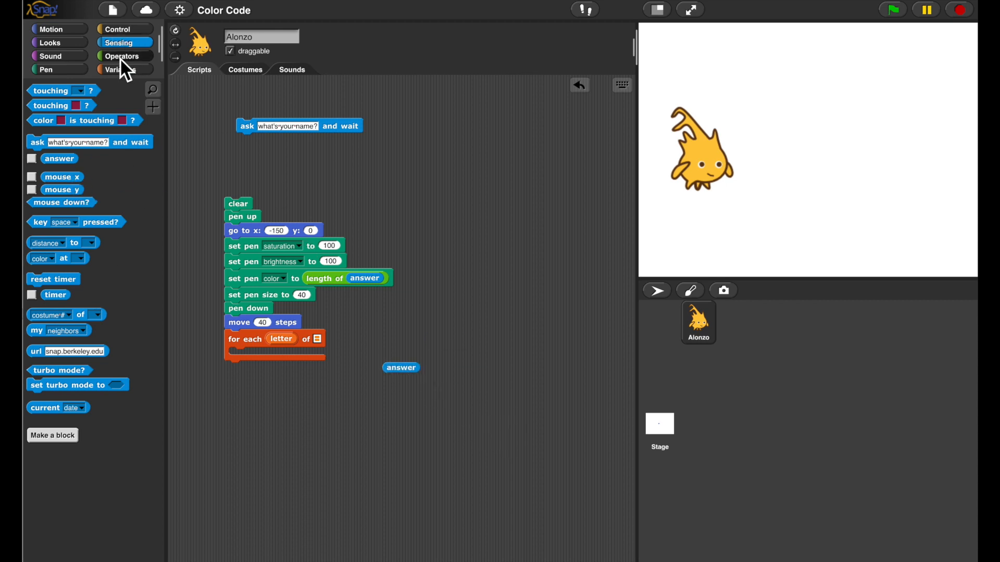
left_click(121, 55)
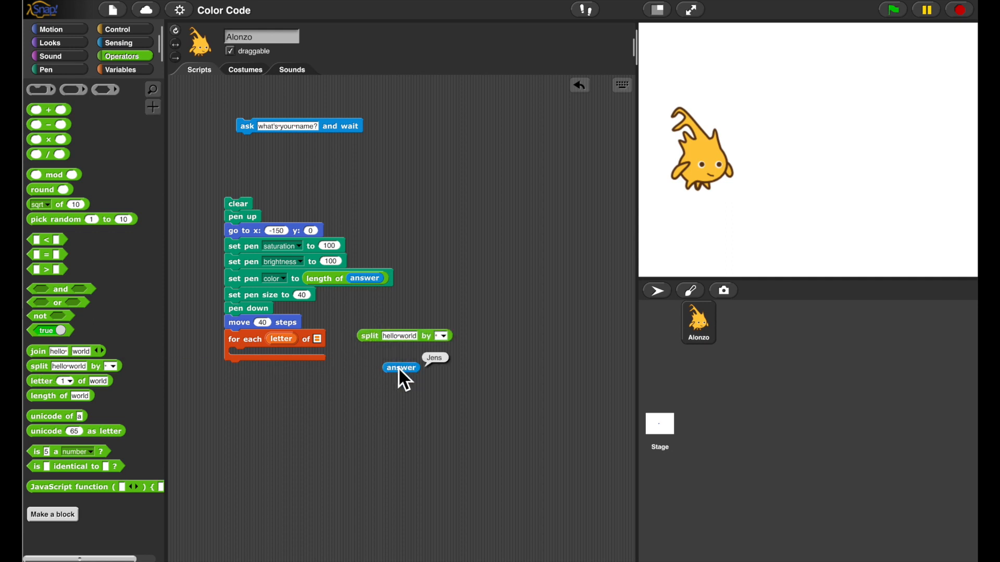
left_click_drag(401, 368, 399, 336)
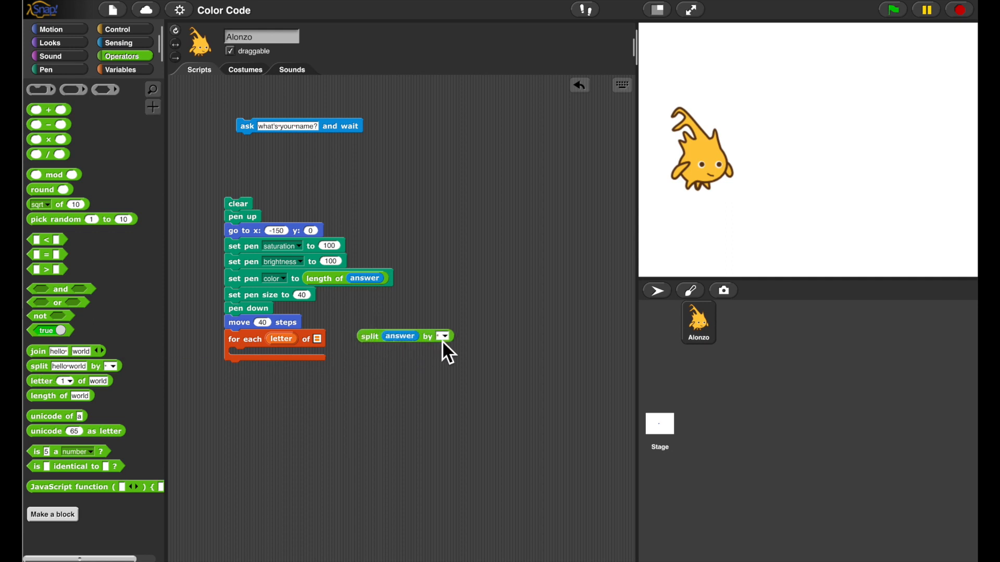
left_click(443, 336)
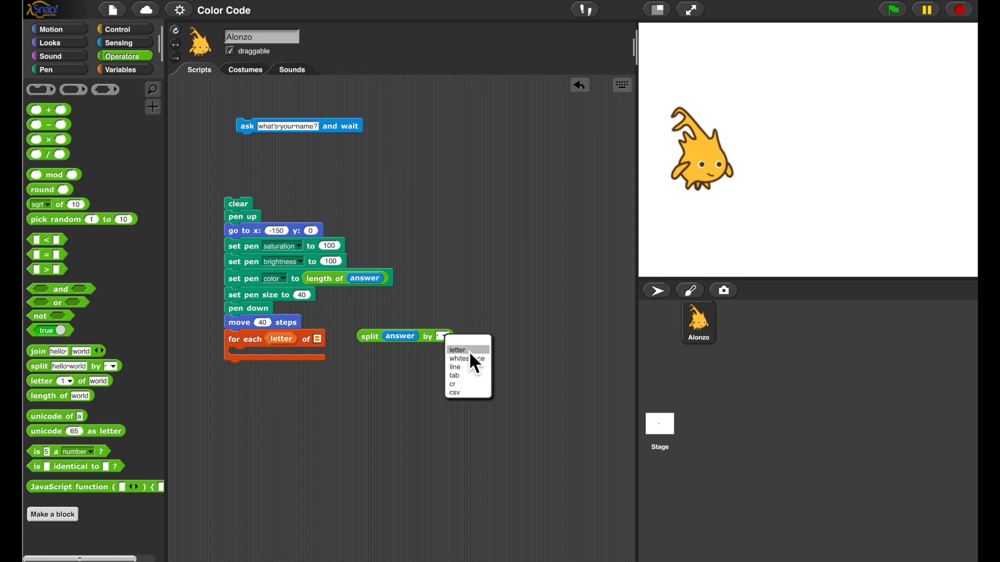
left_click(456, 350)
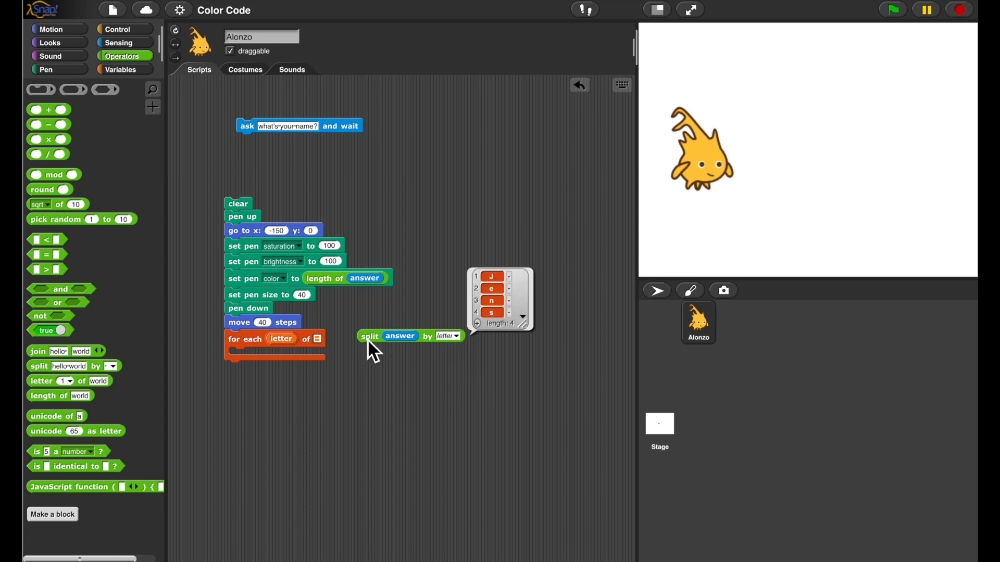
left_click_drag(369, 336, 317, 339)
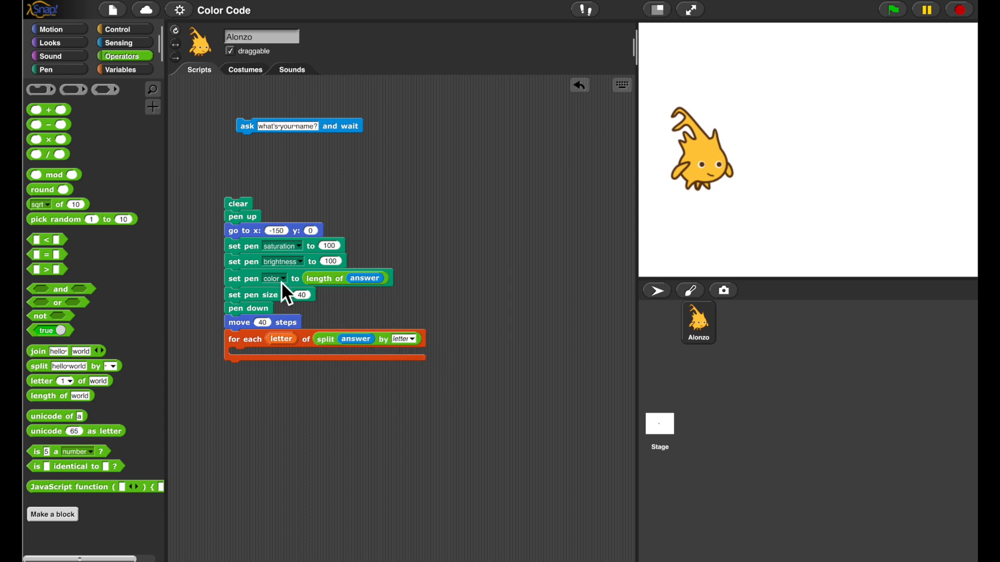
left_click(44, 68)
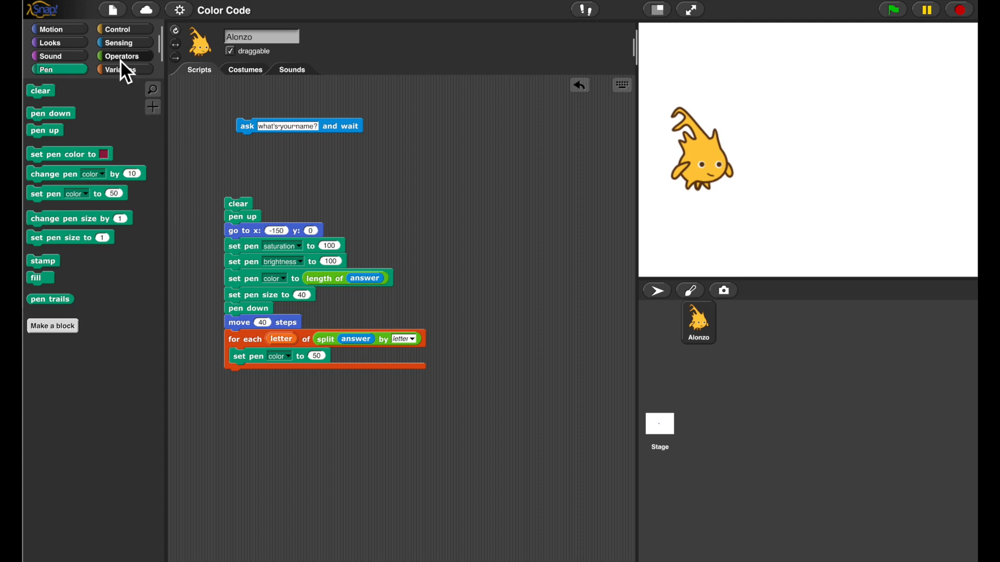
Inside the loop set pen colour to unicode of letter minus 32
left_click(120, 56)
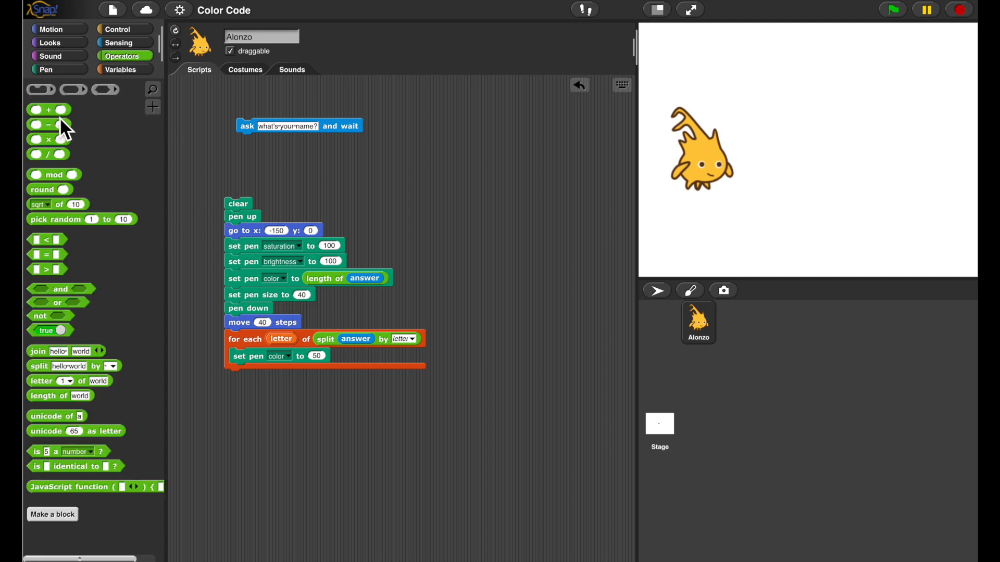
mouse_move(54, 124)
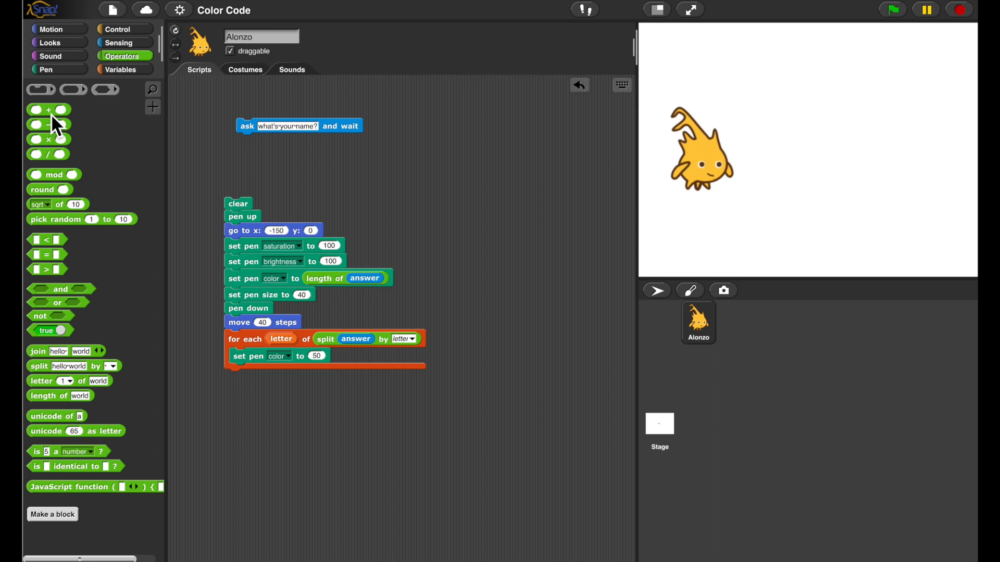
left_click_drag(48, 124, 306, 416)
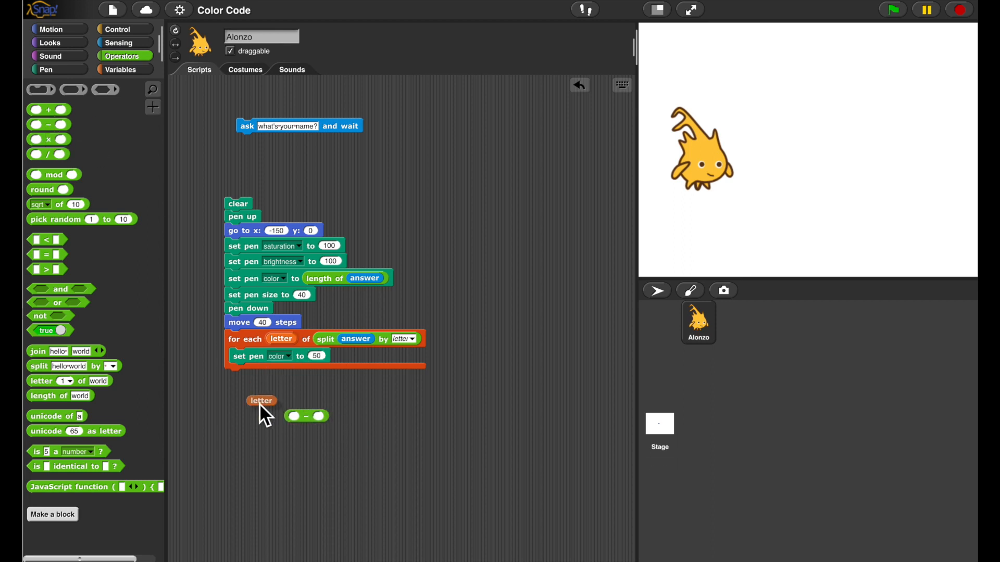
mouse_move(73, 412)
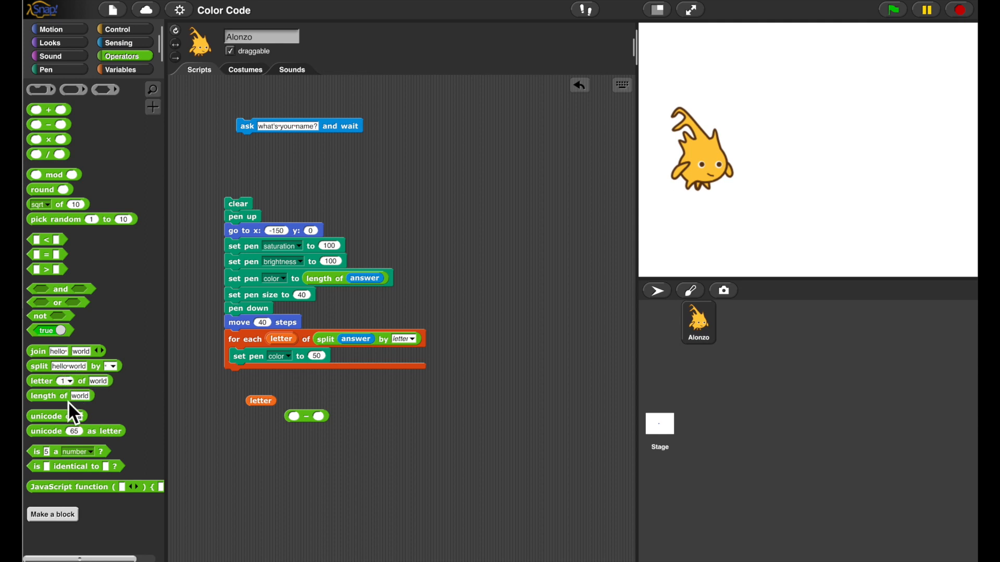
left_click_drag(56, 415, 249, 432)
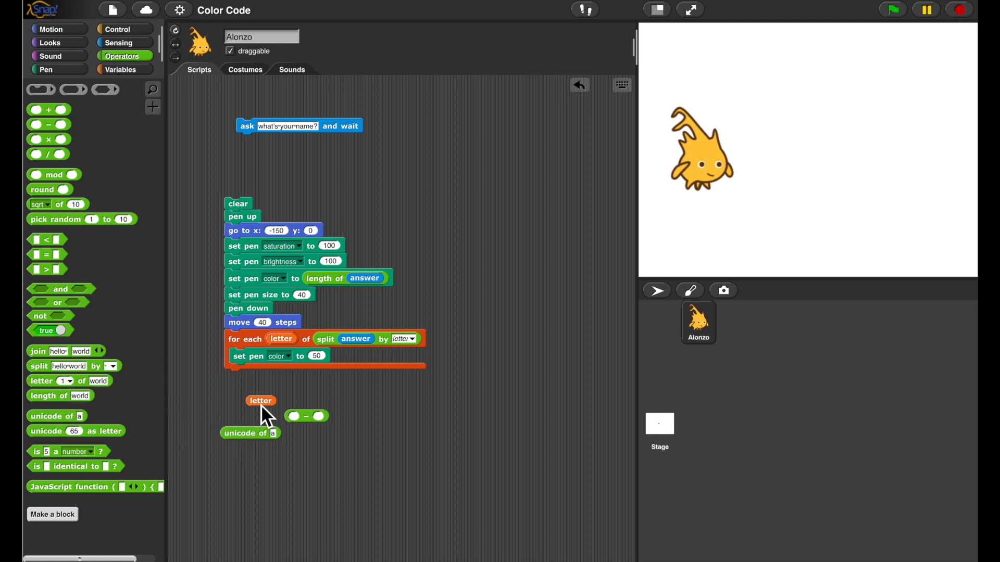
left_click_drag(261, 399, 345, 420)
type("32")
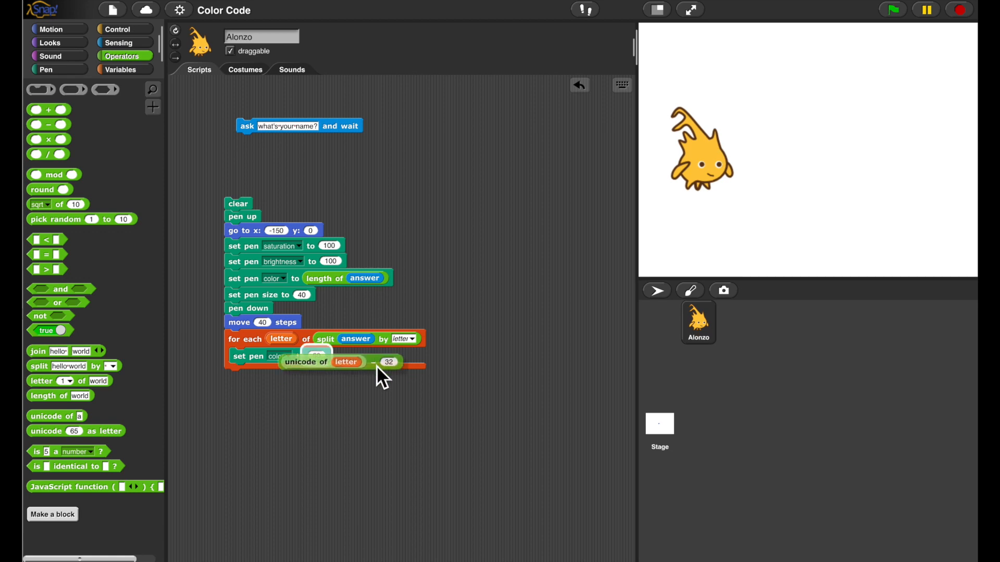
left_click_drag(345, 361, 331, 357)
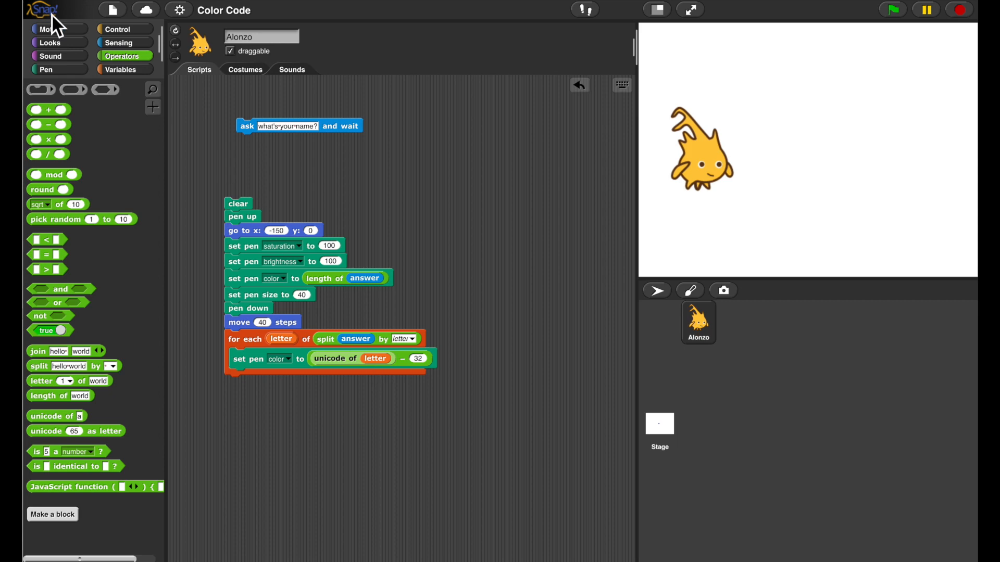
left_click(50, 29)
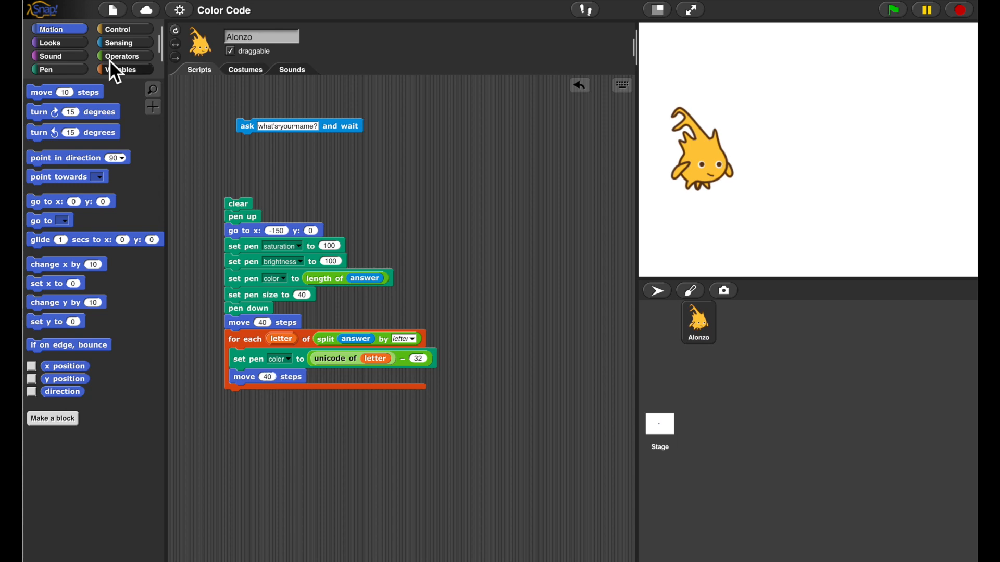
Add pen up below the for-each loop to close the script
left_click(45, 69)
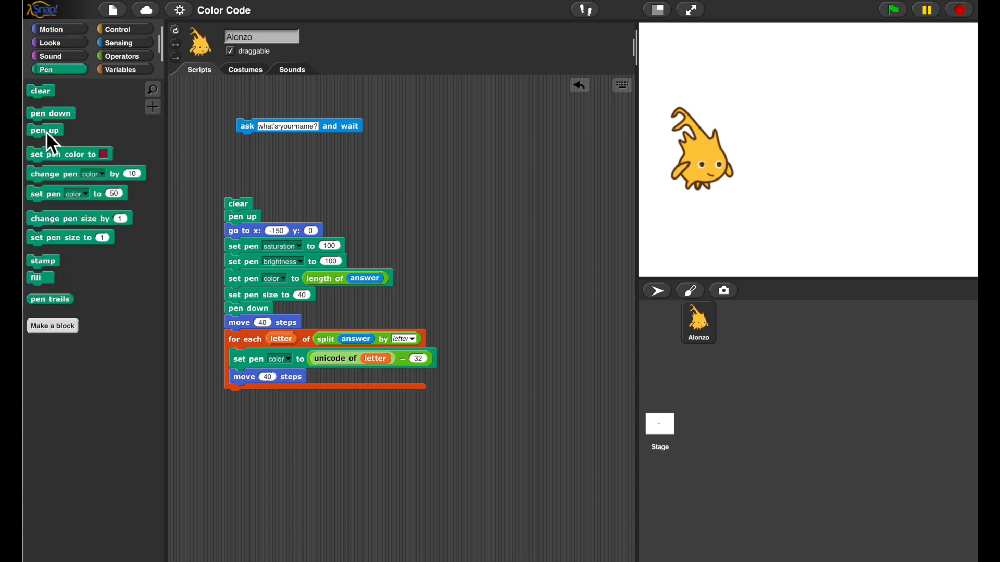
left_click_drag(45, 130, 243, 396)
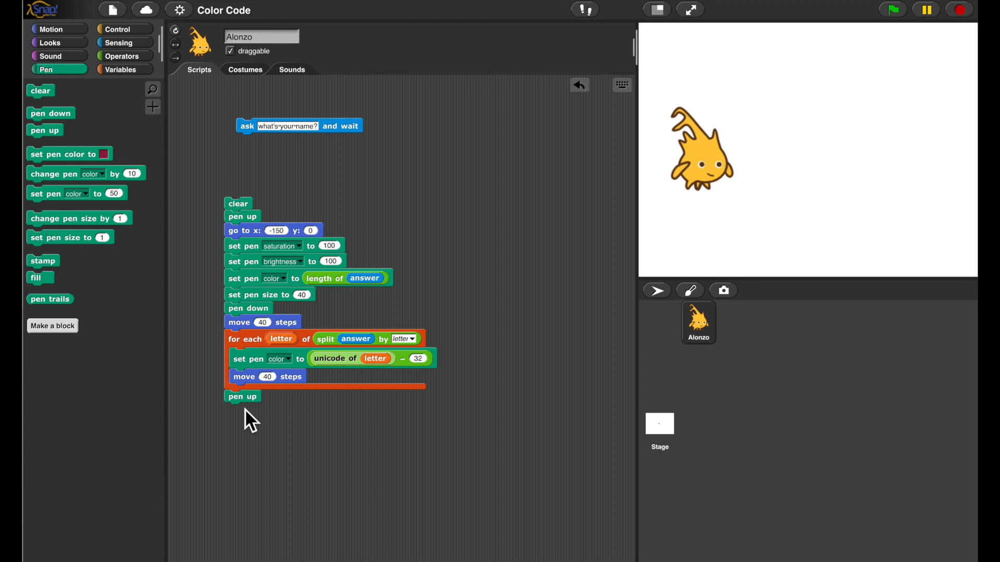
mouse_move(243, 217)
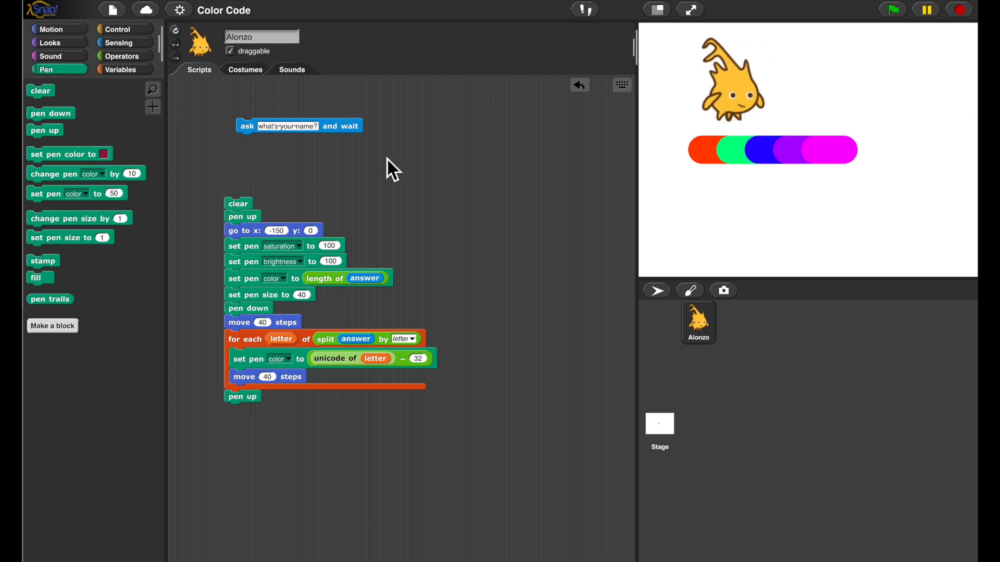
Duplicate go to x: -150 y: 0 and test a 'color at myself' reporter
right_click(243, 230)
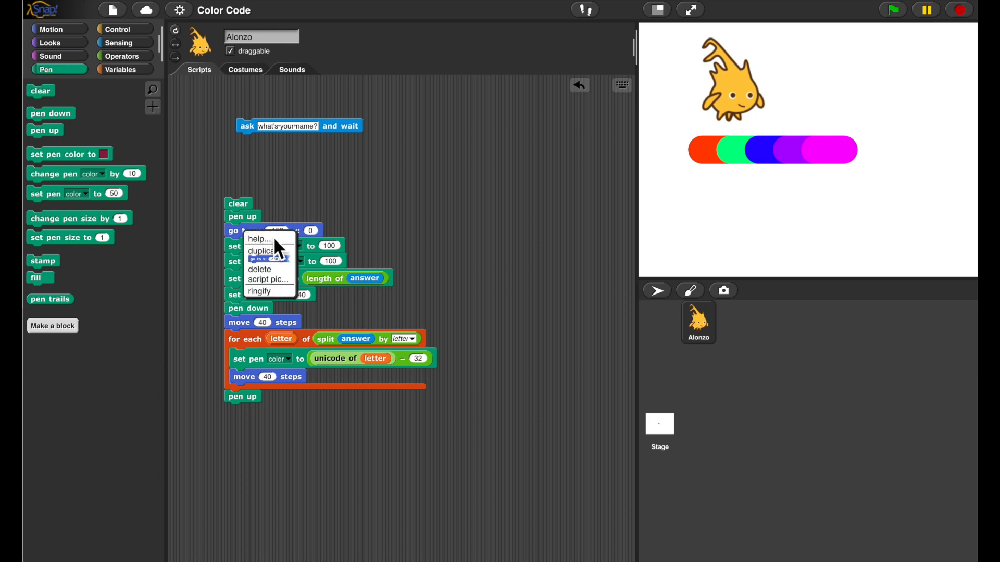
left_click(263, 251)
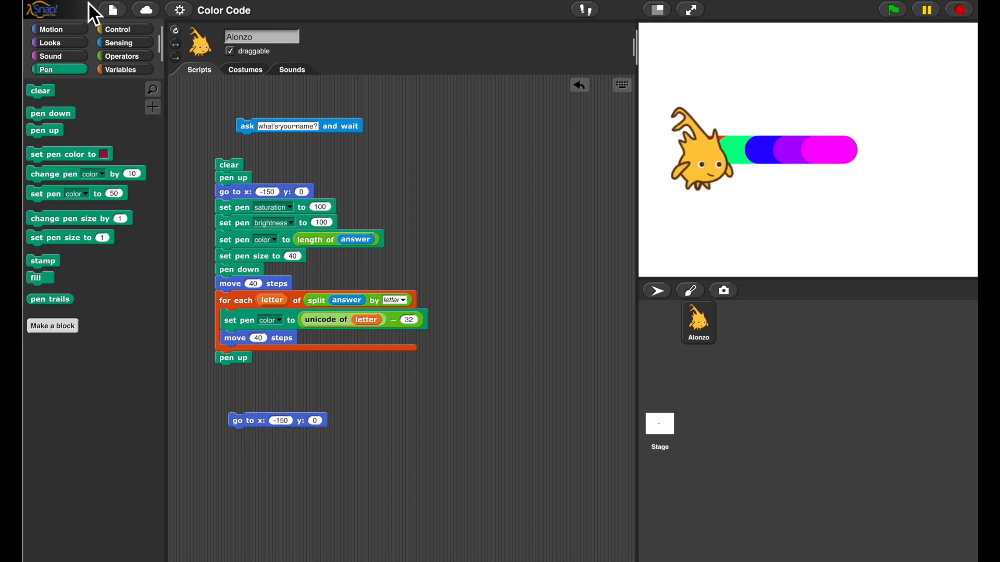
left_click(117, 42)
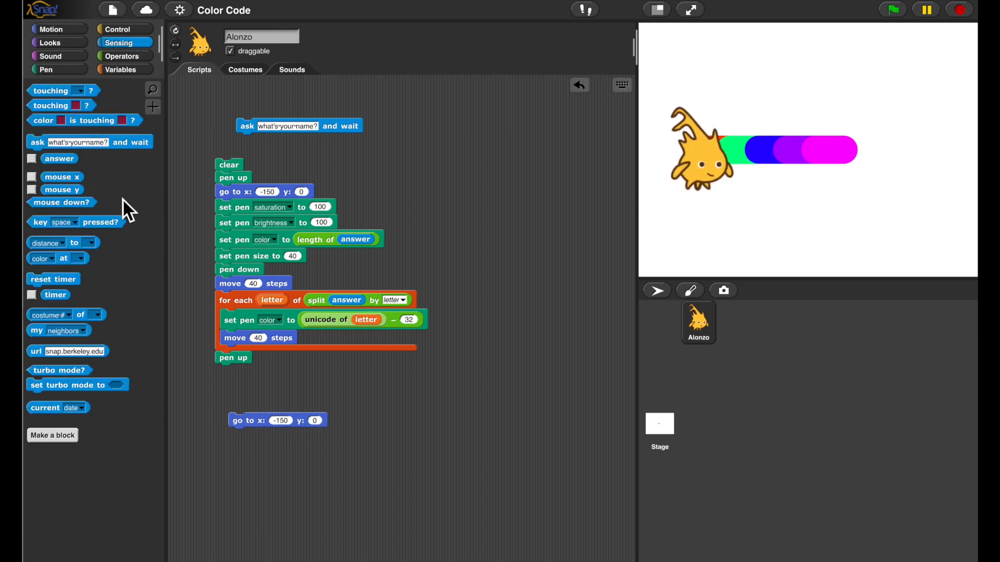
left_click_drag(57, 258, 389, 410)
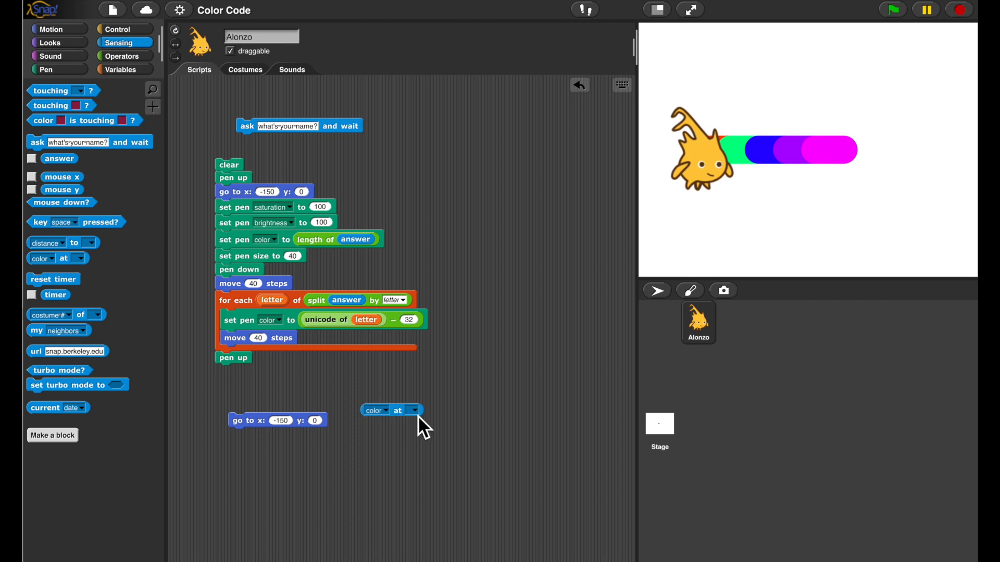
left_click(413, 410)
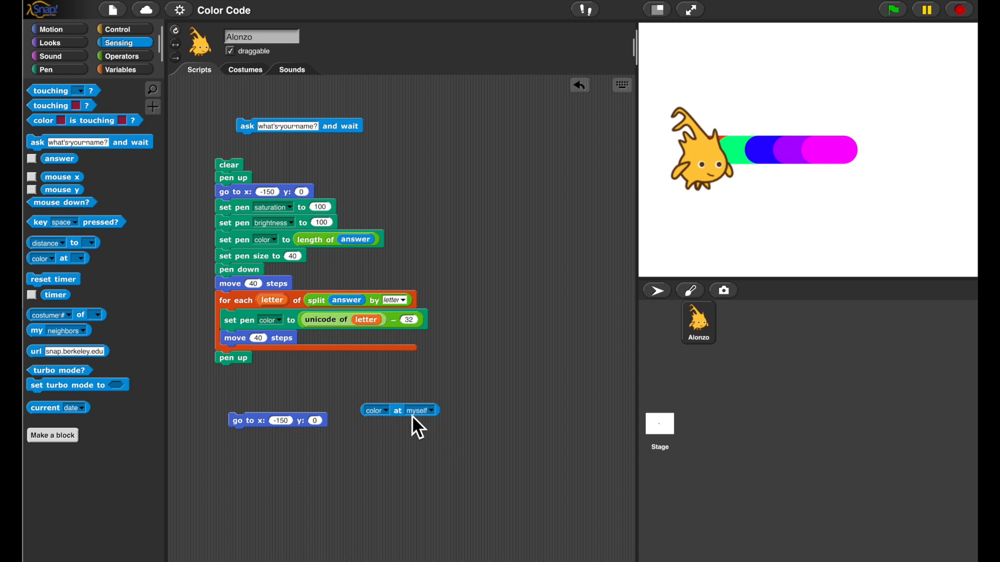
left_click(374, 410)
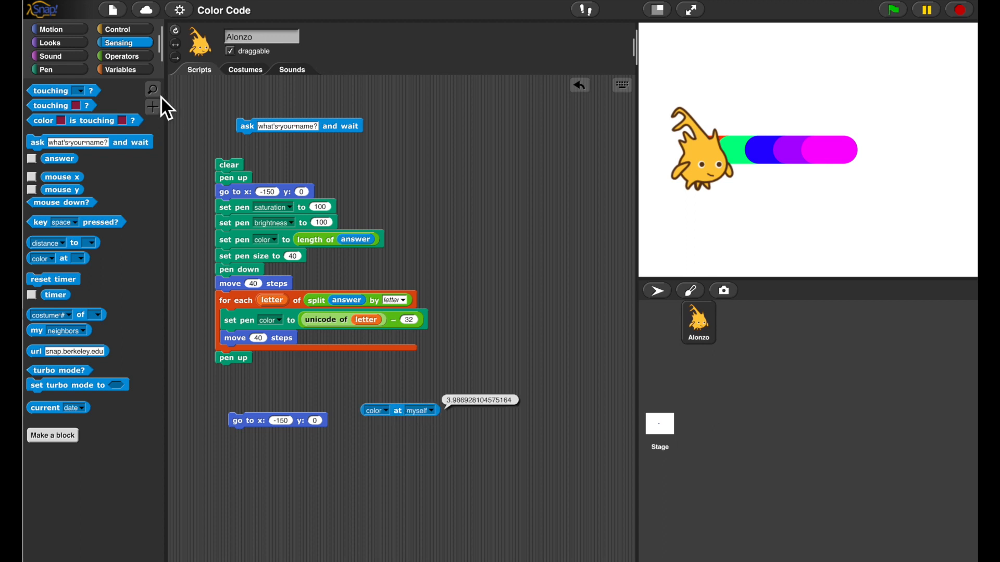
Nest the 'color at myself' reporter inside a round operator
left_click(123, 55)
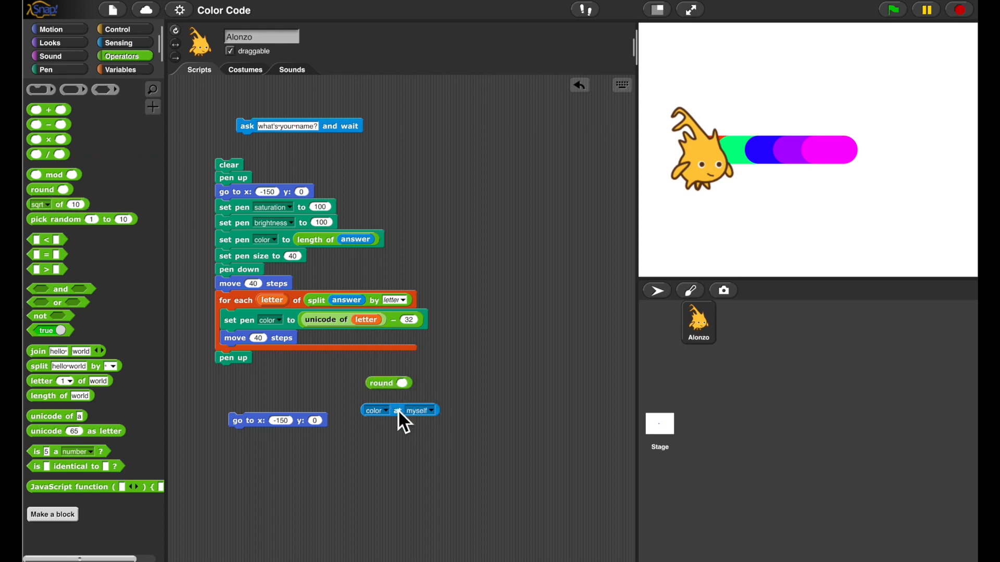
left_click_drag(400, 410, 412, 384)
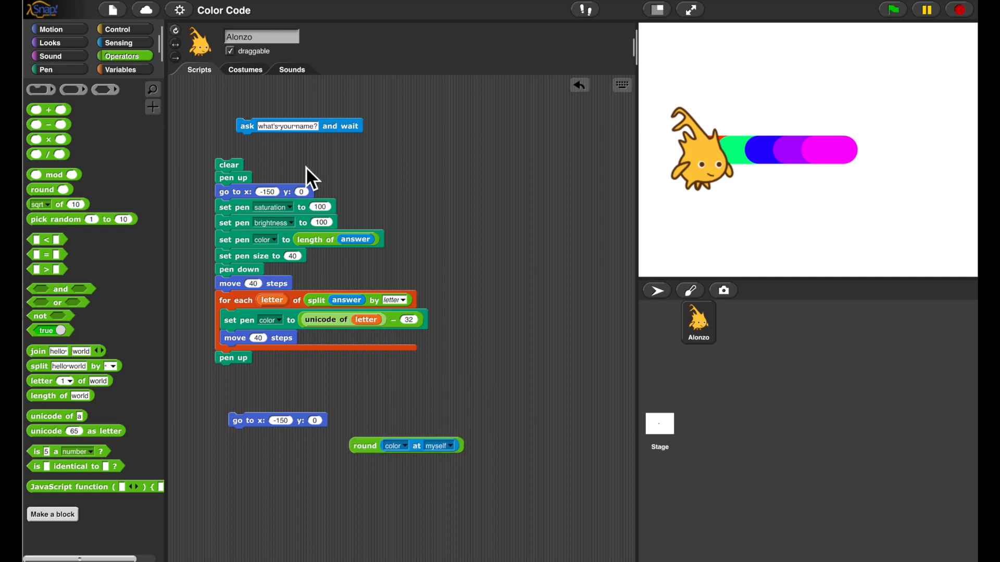
Under the go-to copy, repeat round(color at myself) times, moving 40 steps each time
left_click(118, 29)
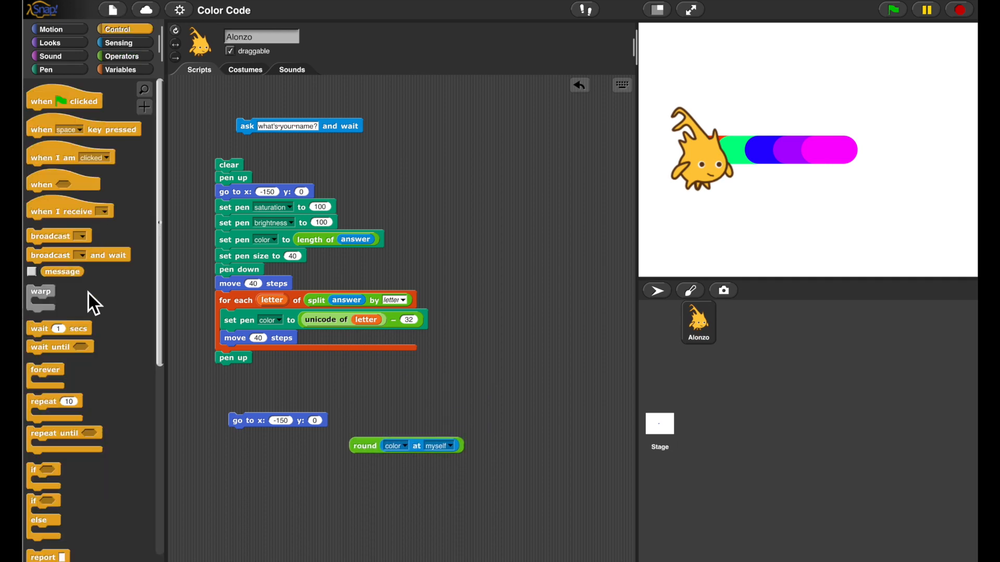
left_click_drag(48, 401, 249, 435)
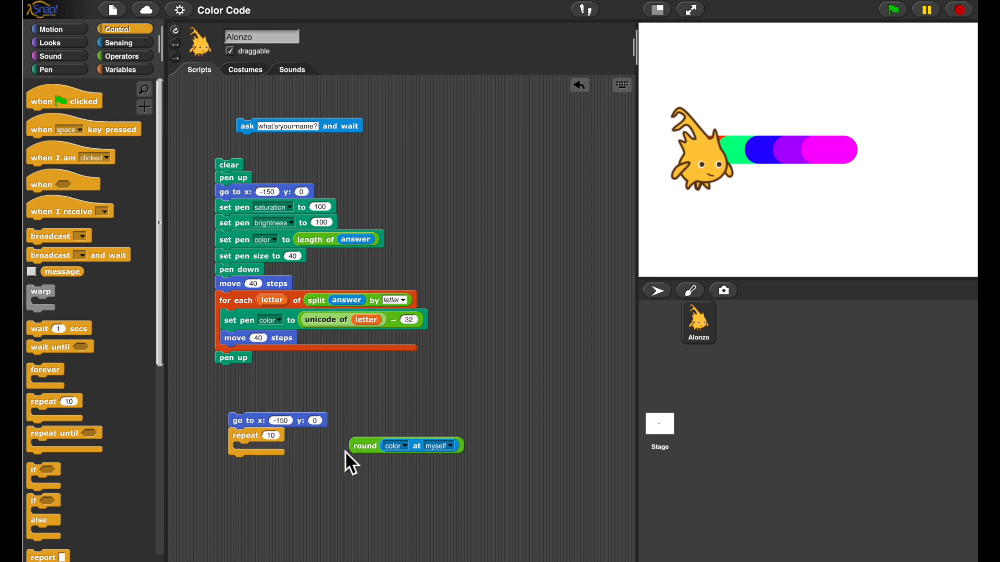
left_click_drag(365, 445, 277, 438)
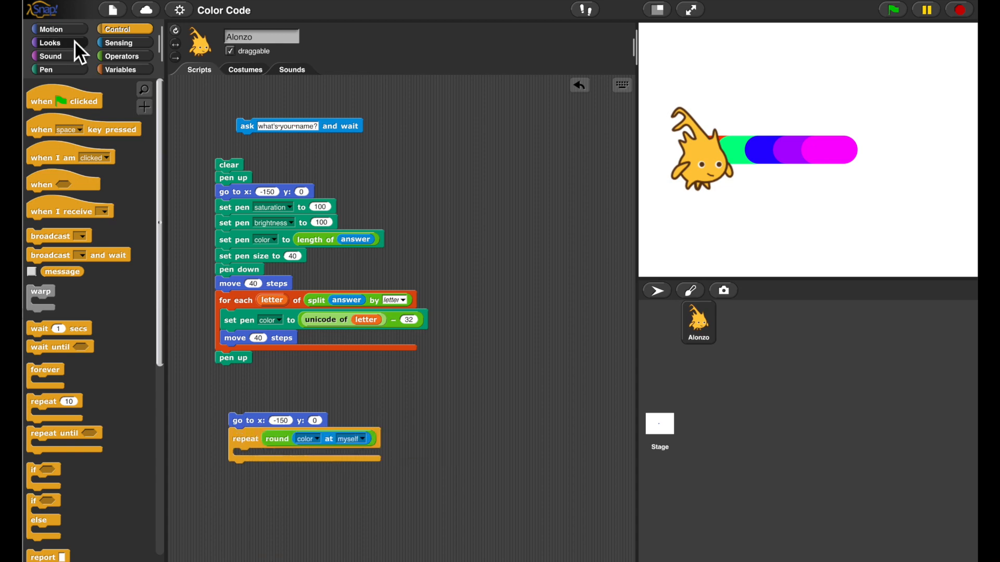
left_click(50, 29)
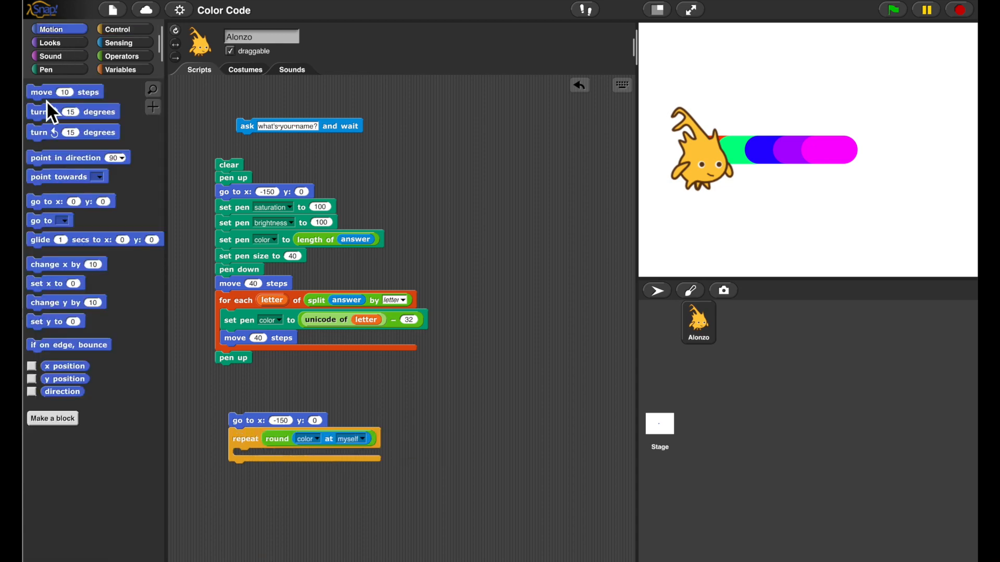
left_click_drag(64, 91, 267, 456)
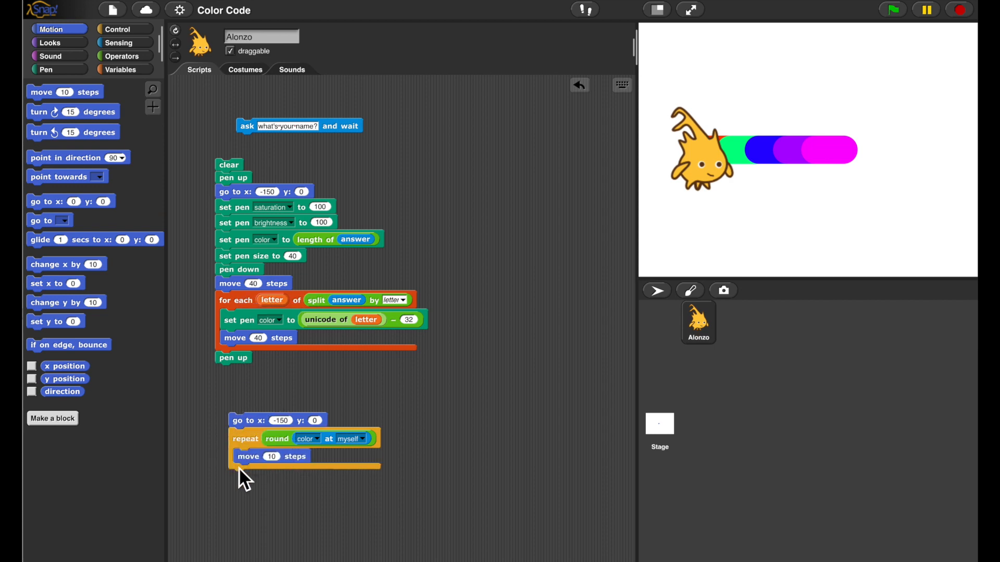
left_click(271, 456)
type("40")
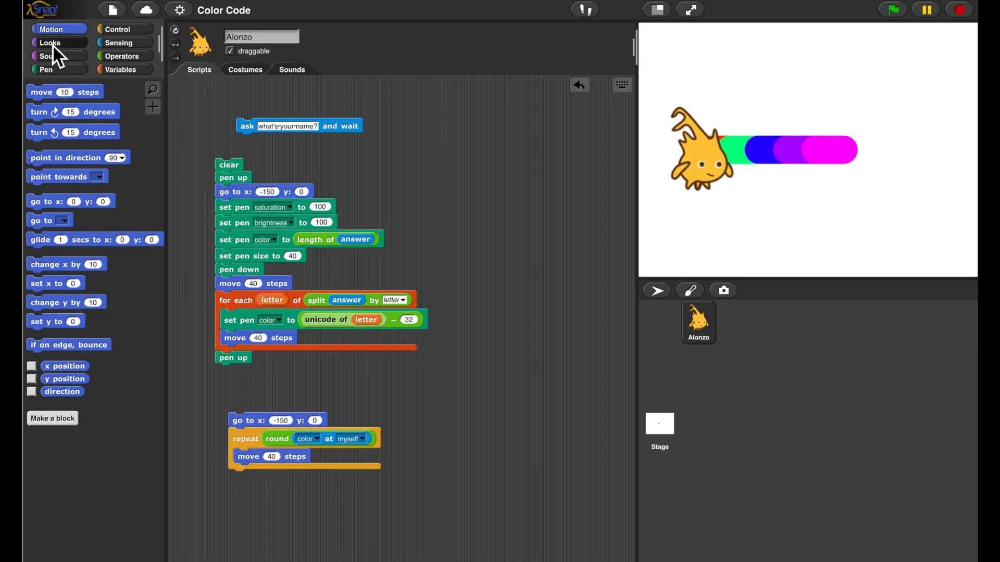
Say unicode of (round color at myself + 32) as letter for 0.5 secs inside the repeat
left_click(50, 41)
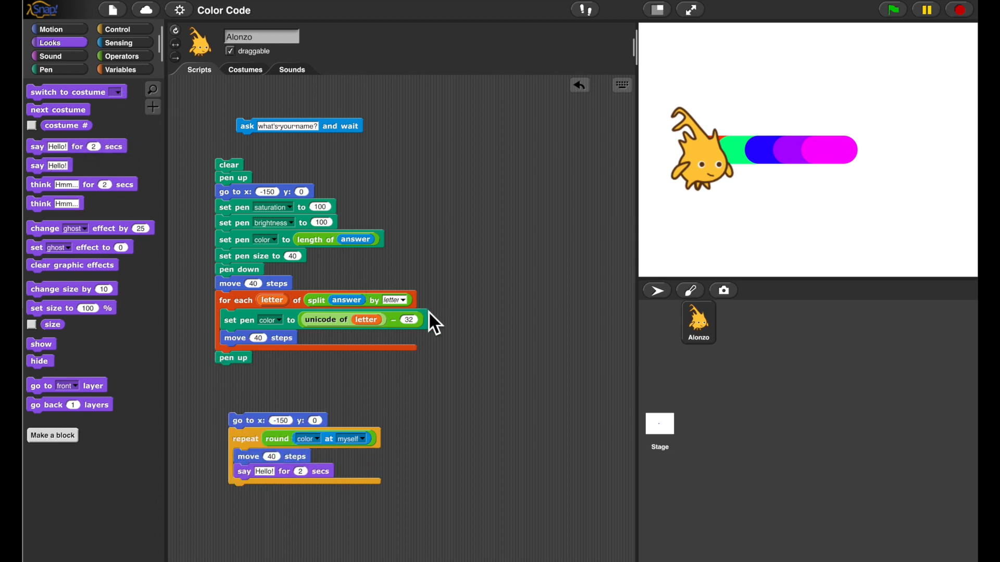
mouse_move(379, 373)
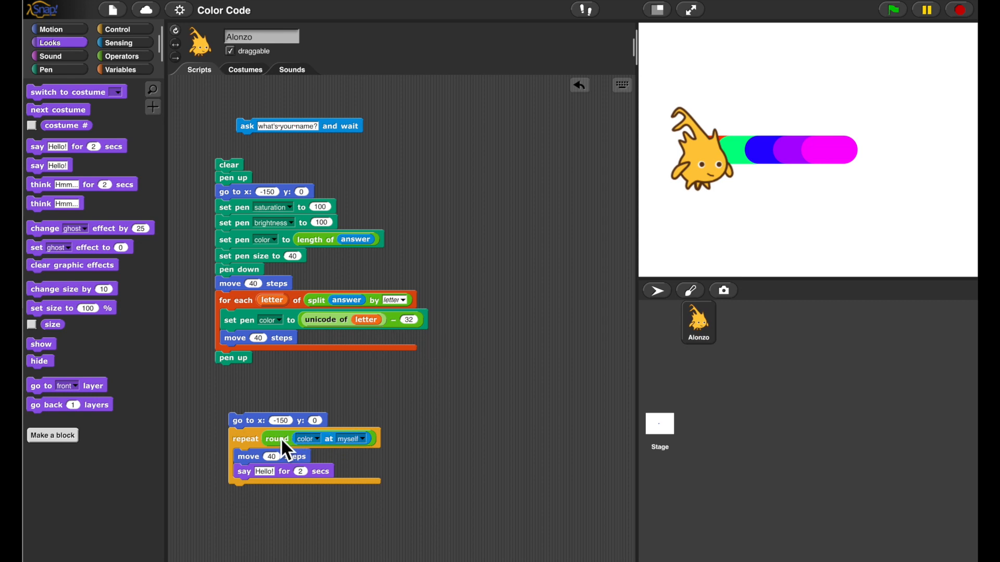
left_click_drag(277, 439, 438, 464)
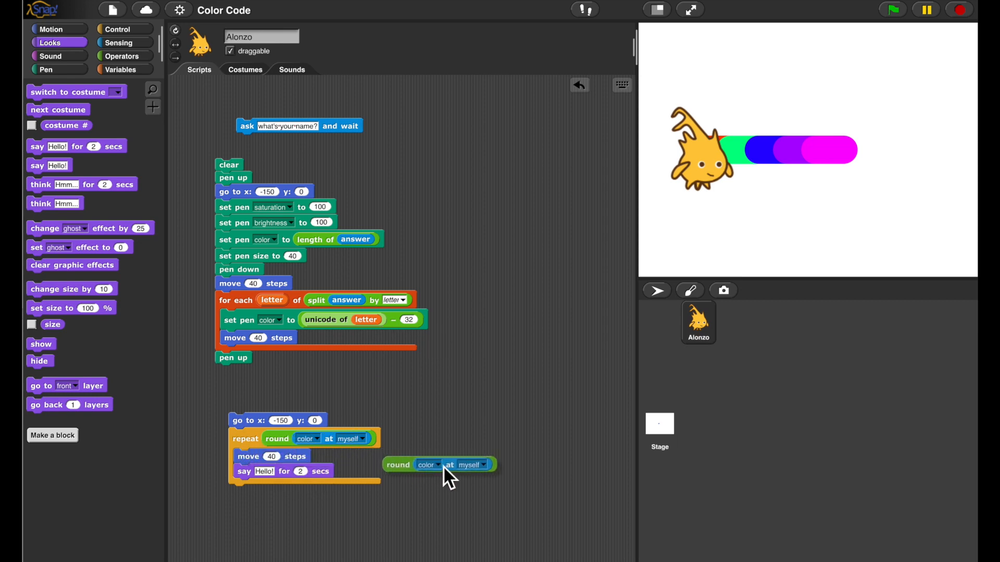
left_click(123, 55)
type("32")
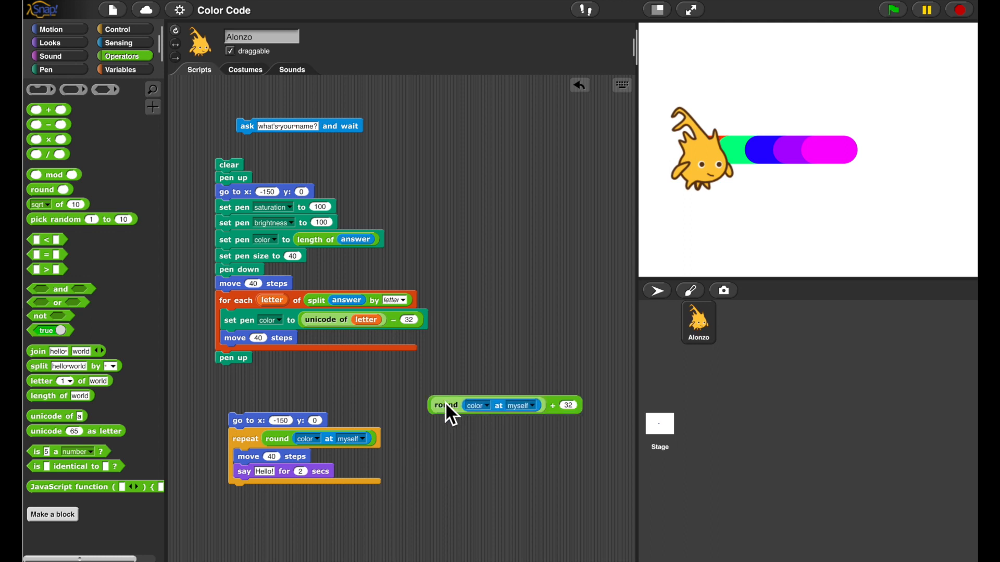
mouse_move(108, 424)
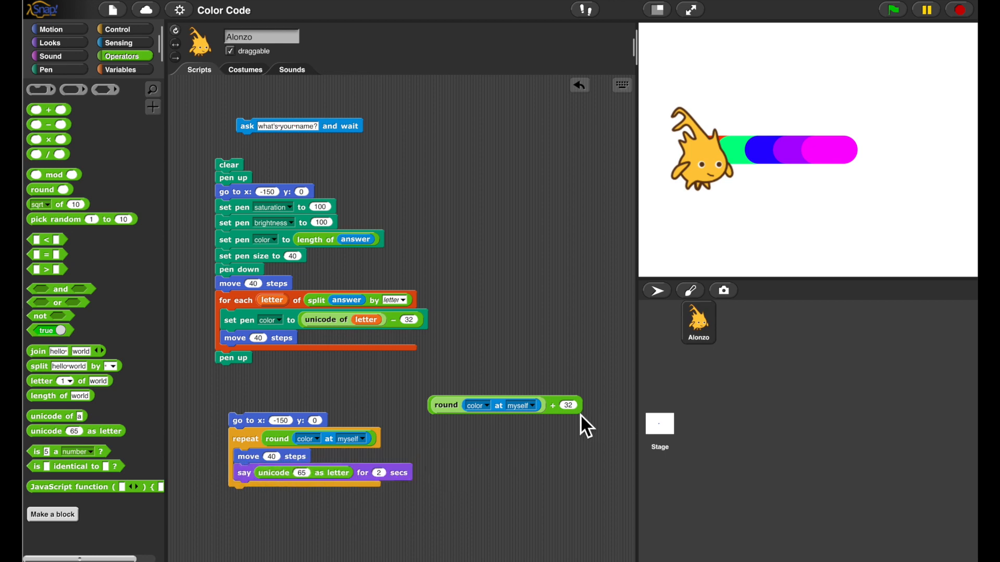
left_click_drag(504, 405, 303, 477)
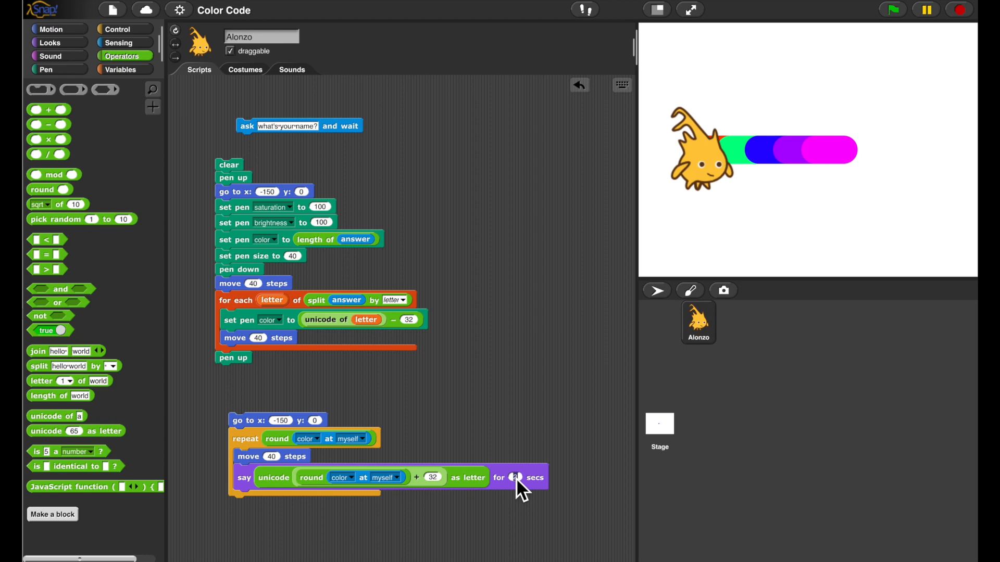
left_click(516, 477)
type("0.5")
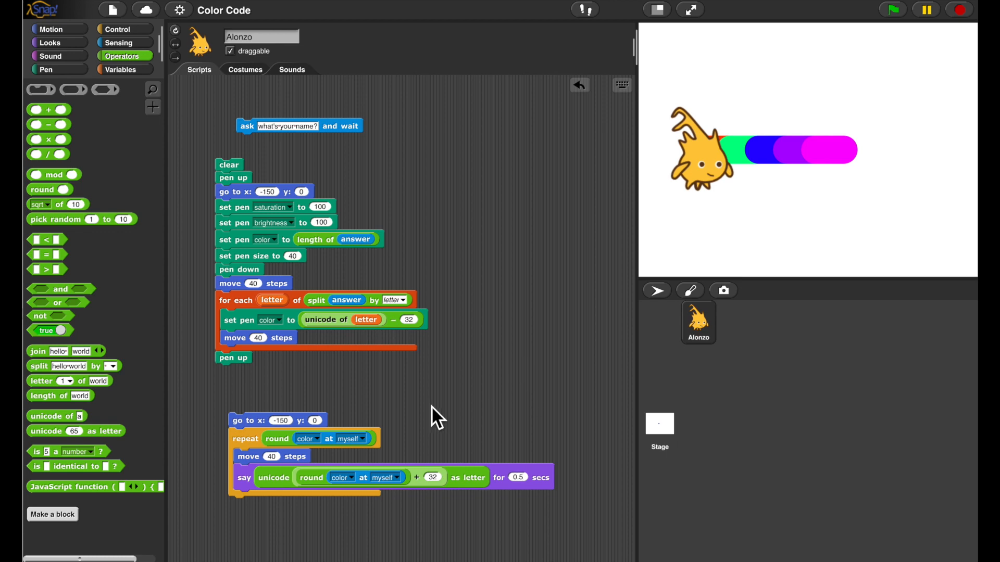
left_click(245, 419)
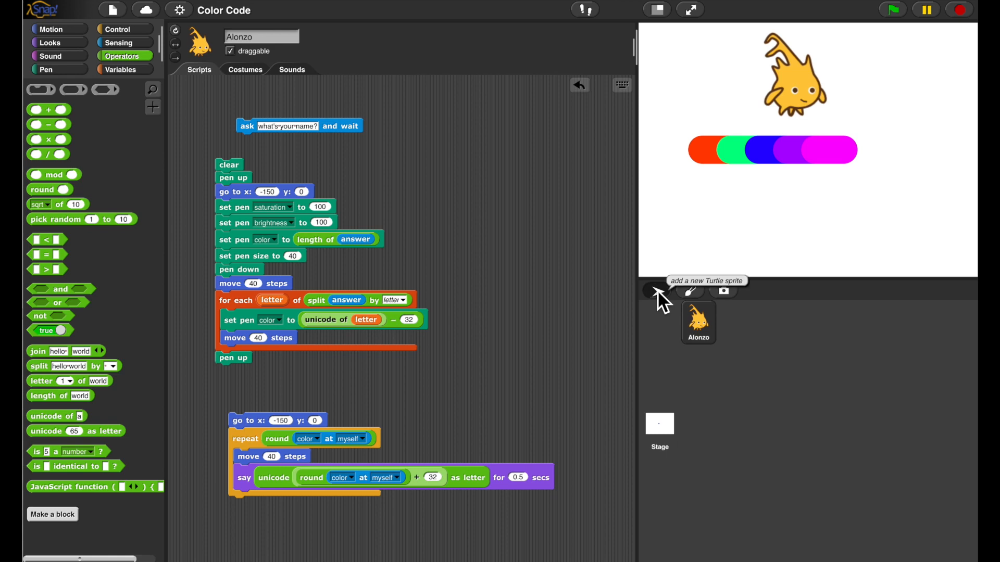
Add a new turtle sprite and name it 'Code'
left_click(654, 290)
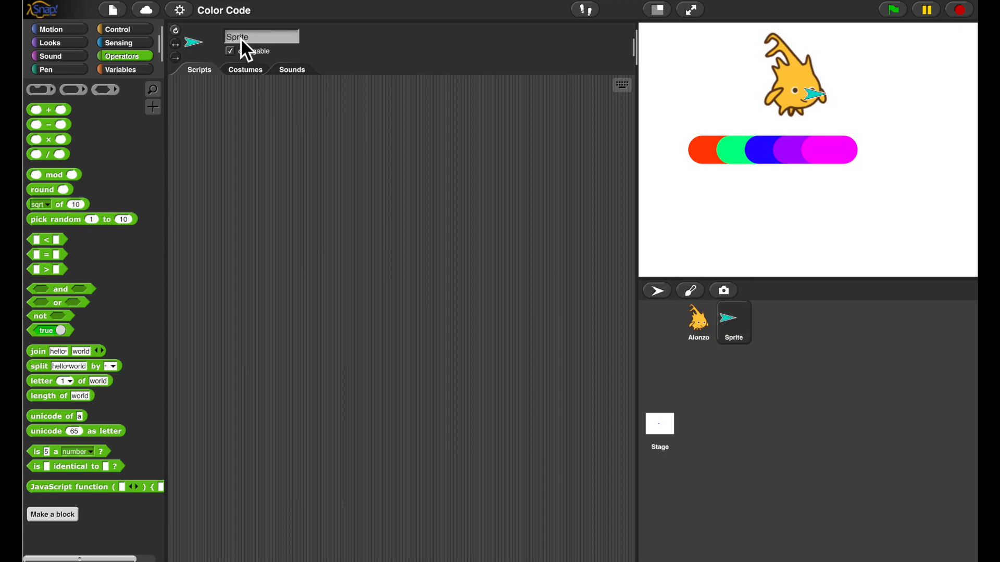
type("Code")
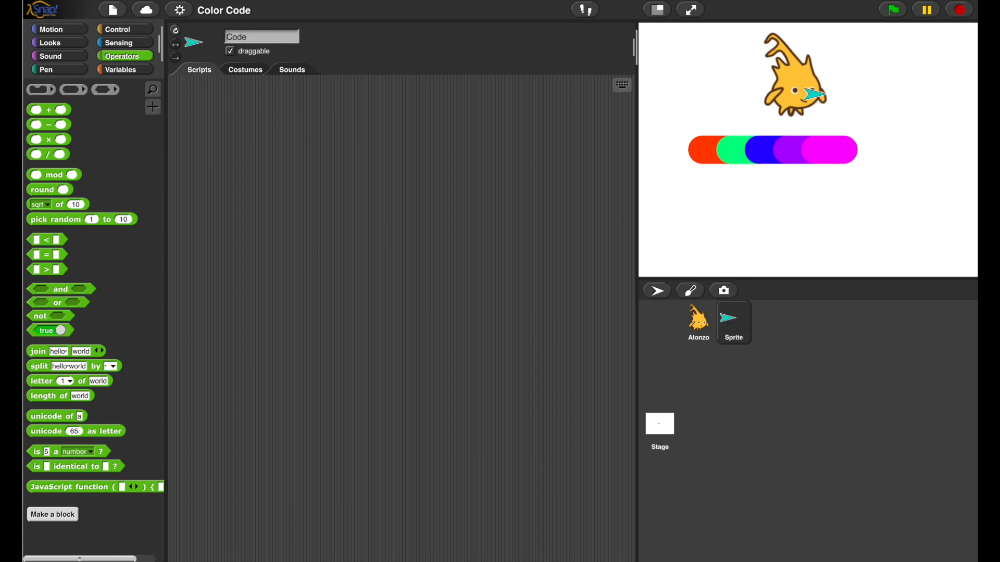
left_click(50, 29)
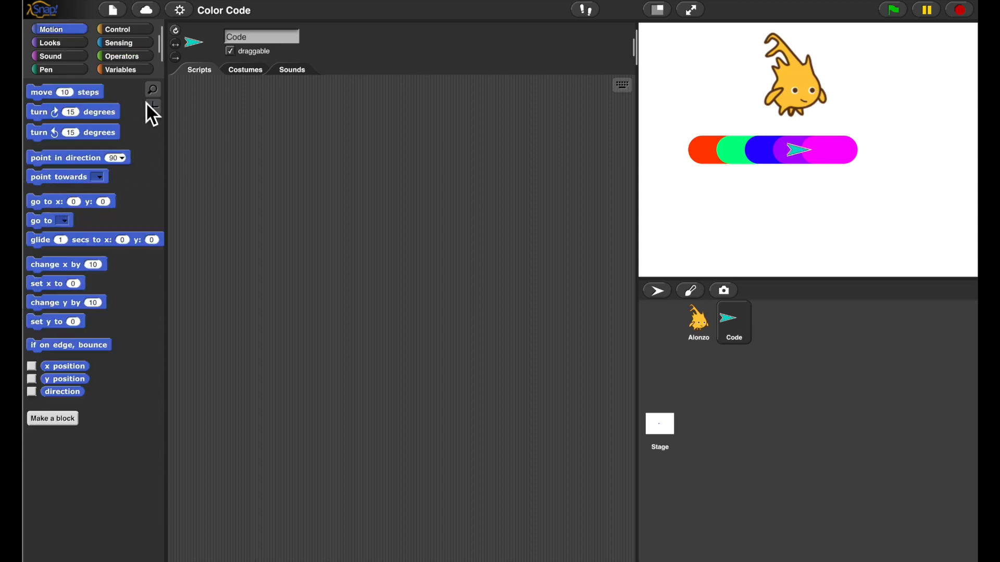
Lay out a pen trails reporter and a 'my costumes' attribute reporter in Code's scripts
left_click(44, 68)
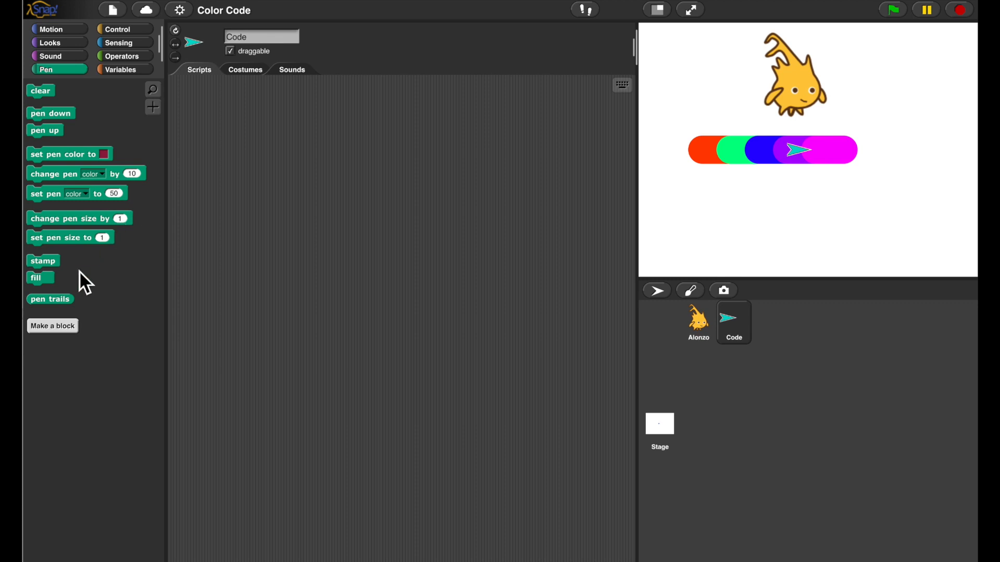
left_click_drag(50, 298, 226, 212)
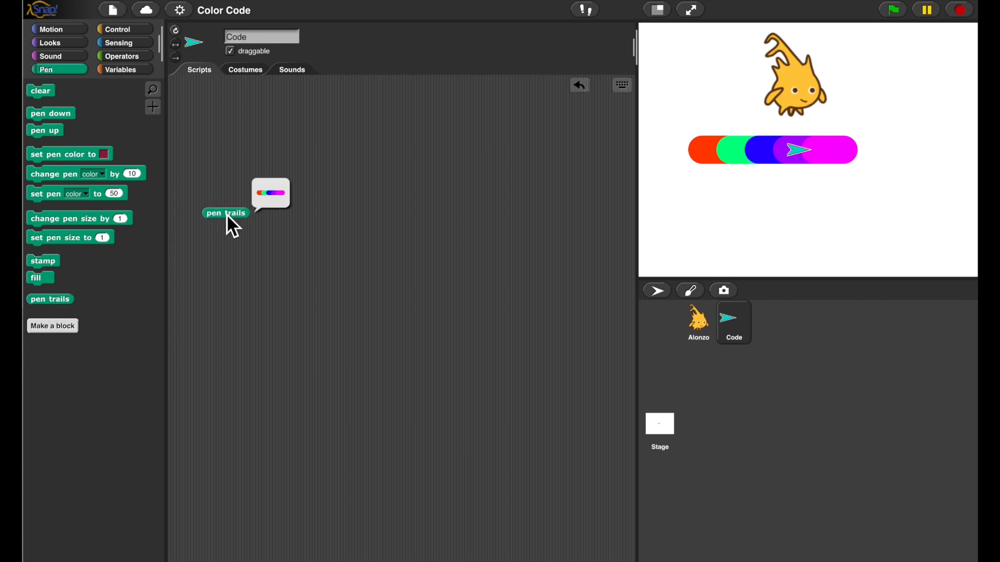
left_click(118, 42)
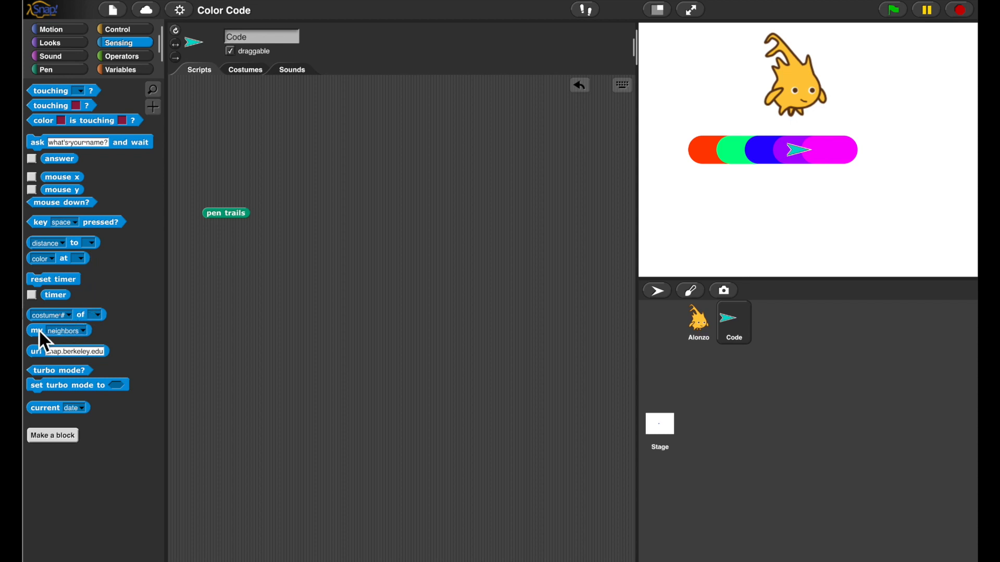
left_click_drag(37, 330, 279, 150)
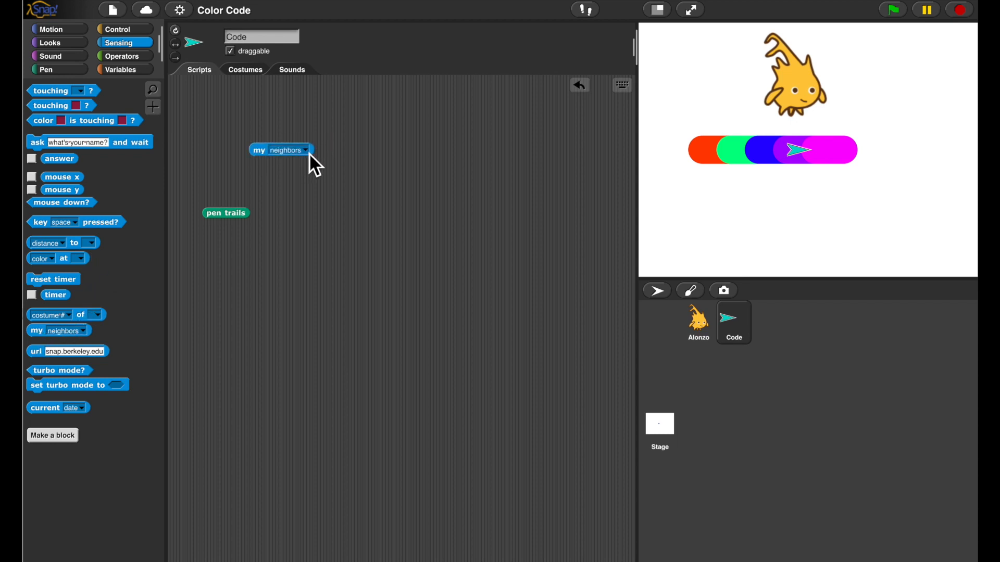
left_click(305, 149)
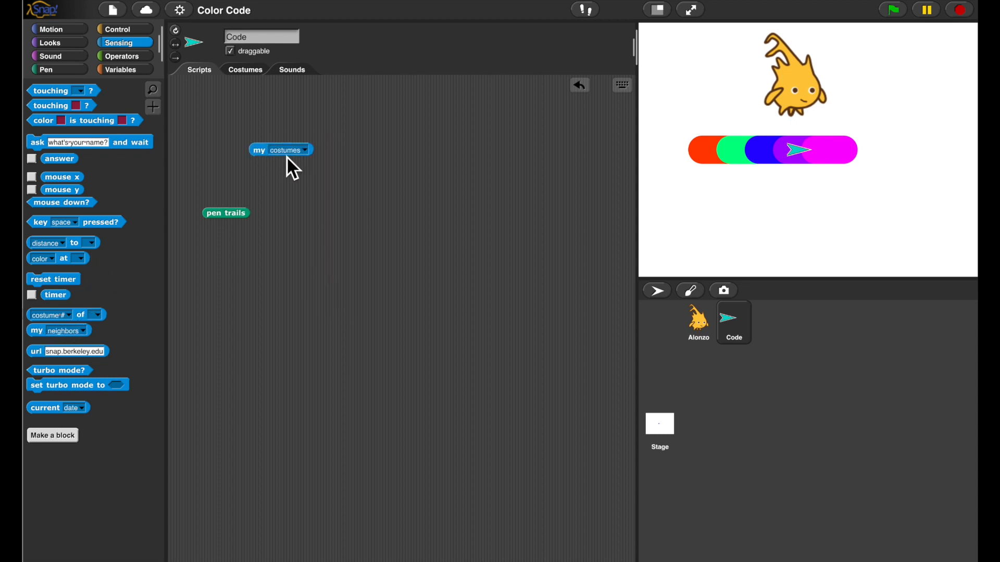
left_click(280, 150)
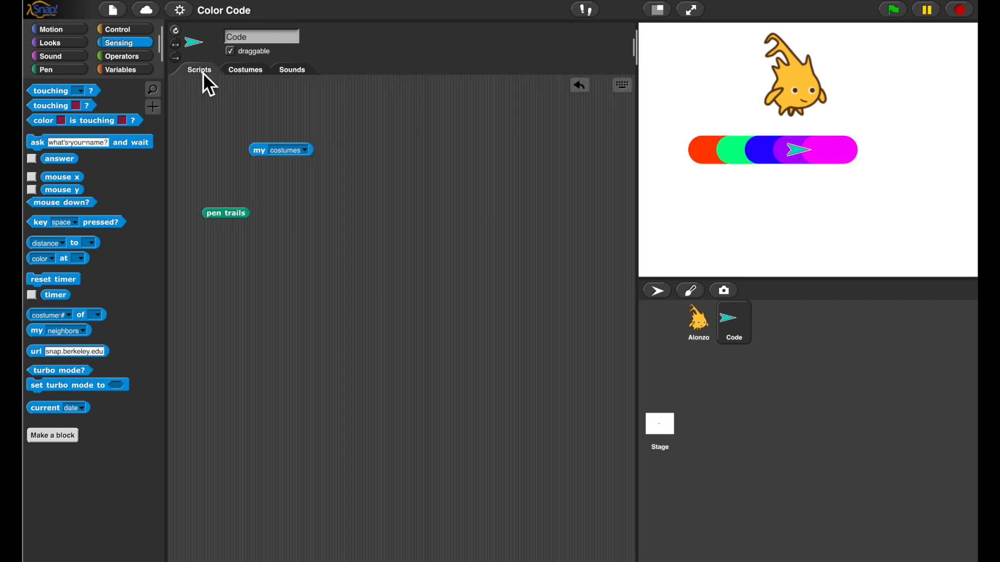
Build and run 'add pen trails to my costumes' followed by clear, saving the coloured line as a costume
left_click(121, 69)
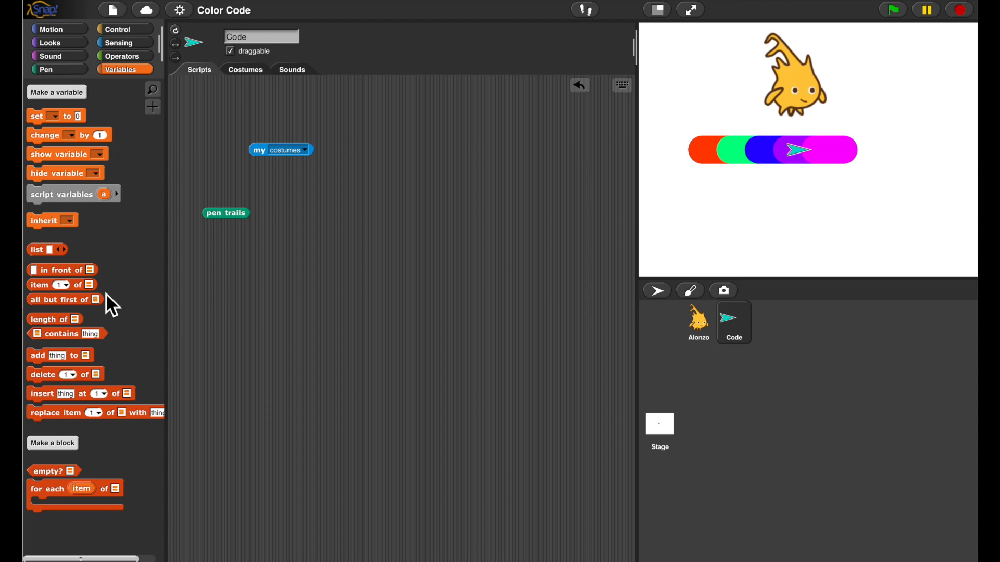
left_click_drag(59, 355, 274, 182)
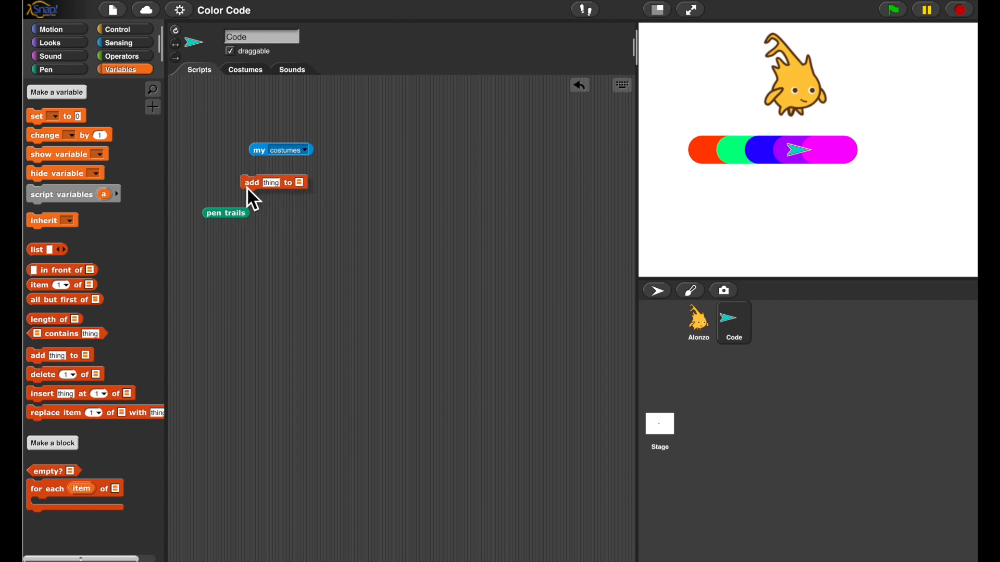
left_click_drag(226, 212, 271, 186)
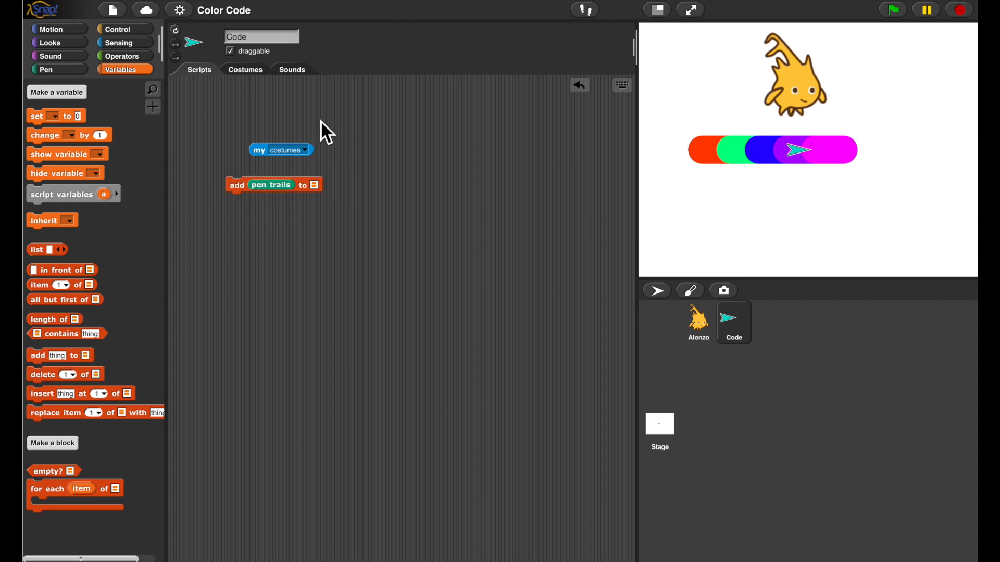
left_click_drag(280, 148, 331, 187)
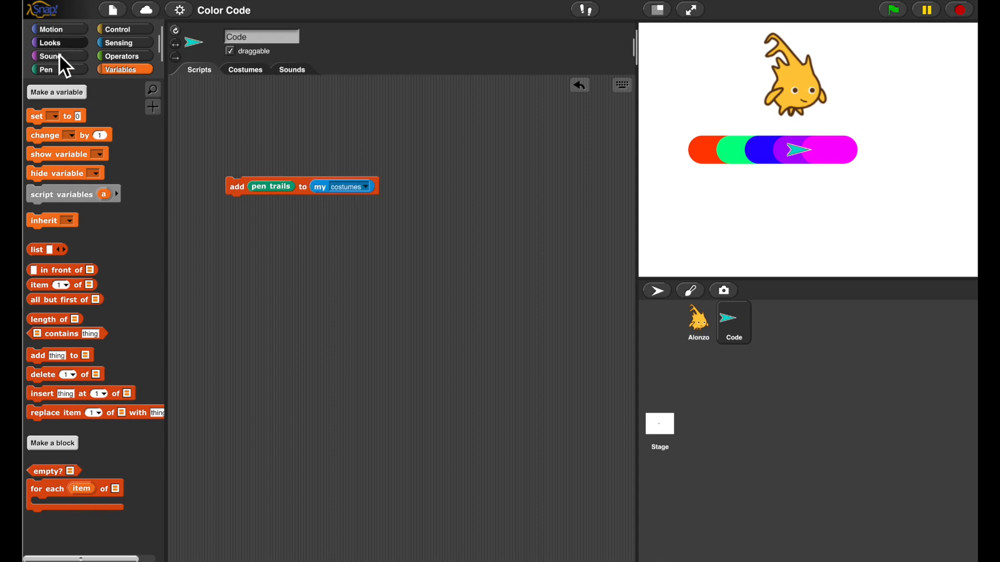
left_click(45, 69)
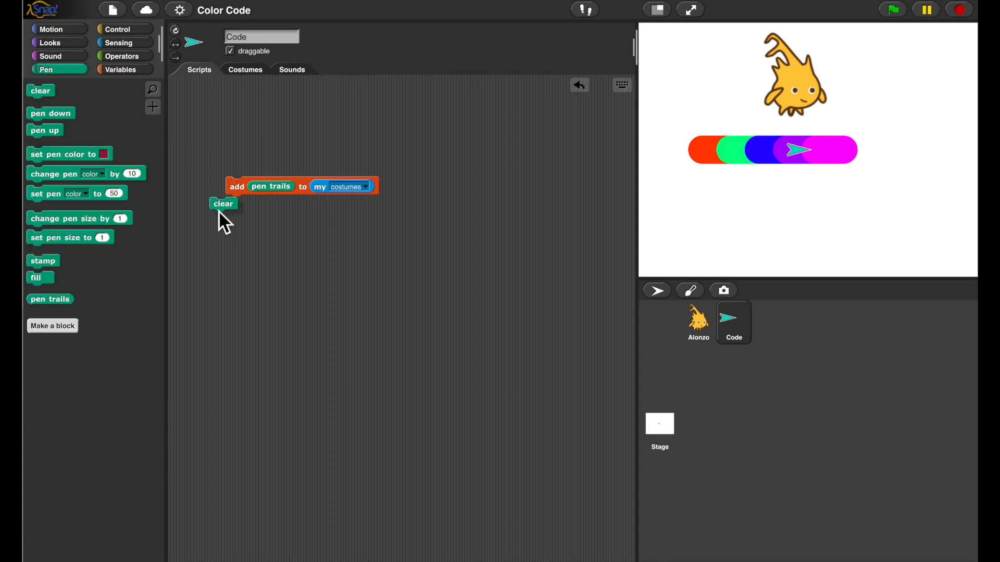
left_click(223, 203)
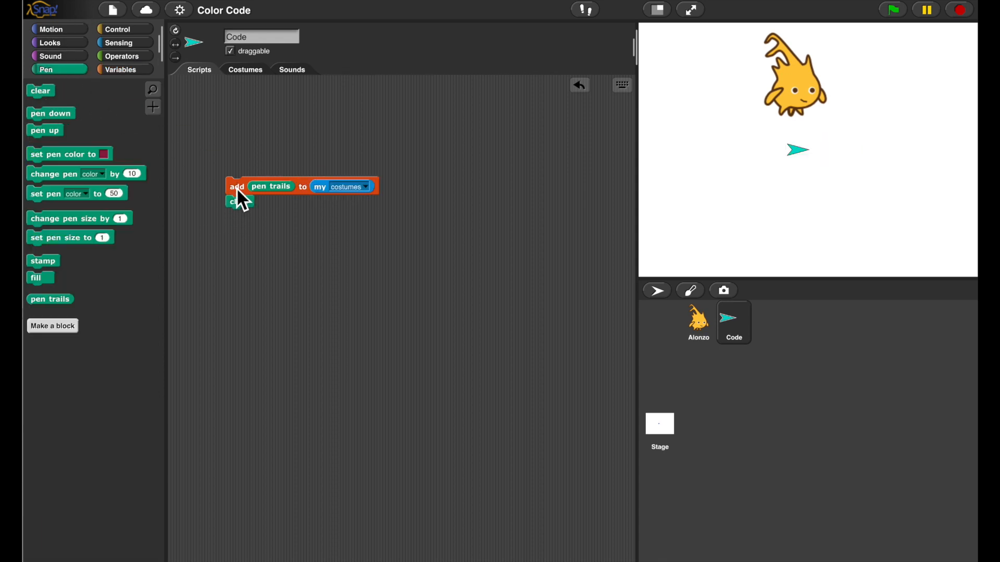
left_click(245, 70)
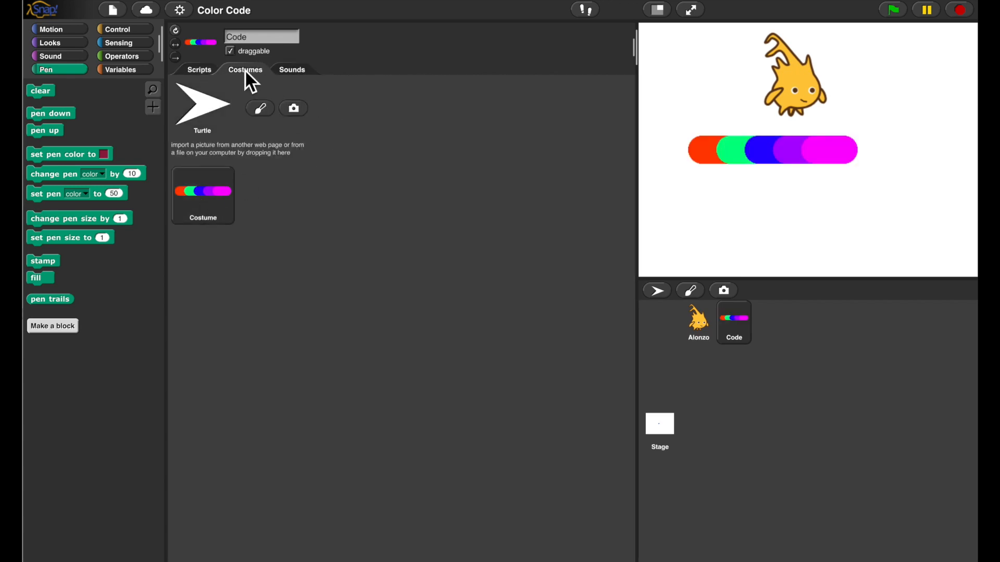
Give Code a when-I-am-clicked script that switches to the next costume
left_click(199, 70)
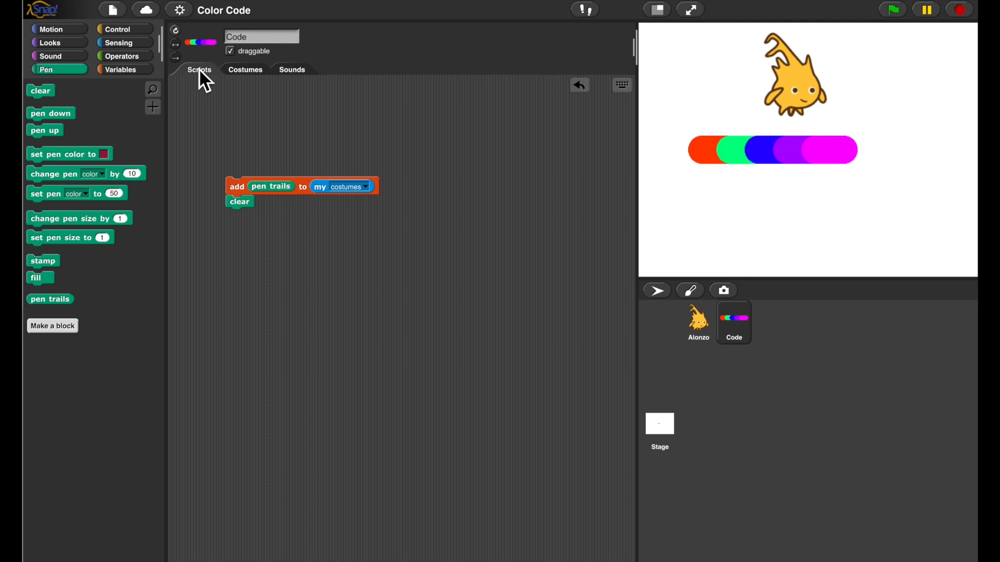
mouse_move(63, 56)
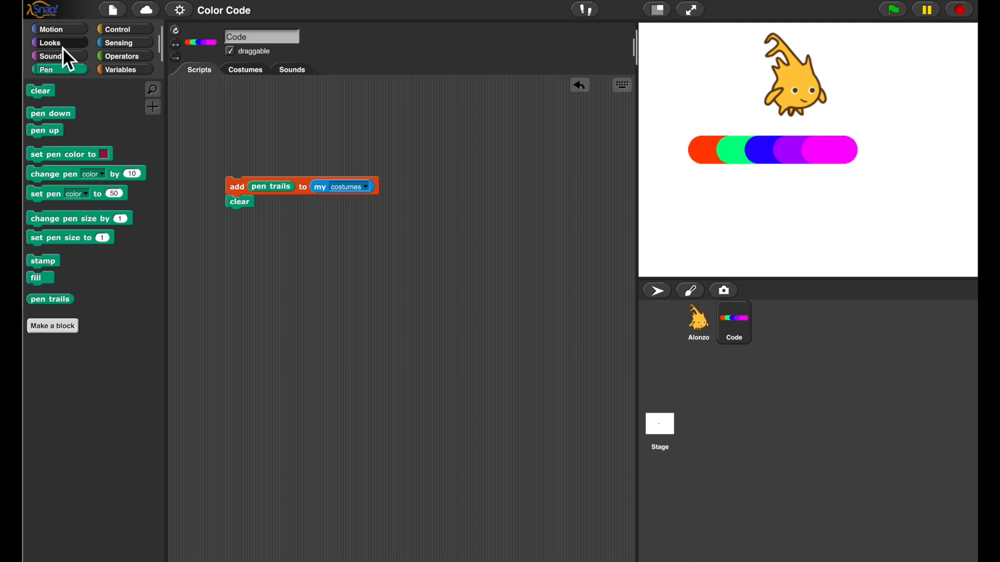
left_click(49, 42)
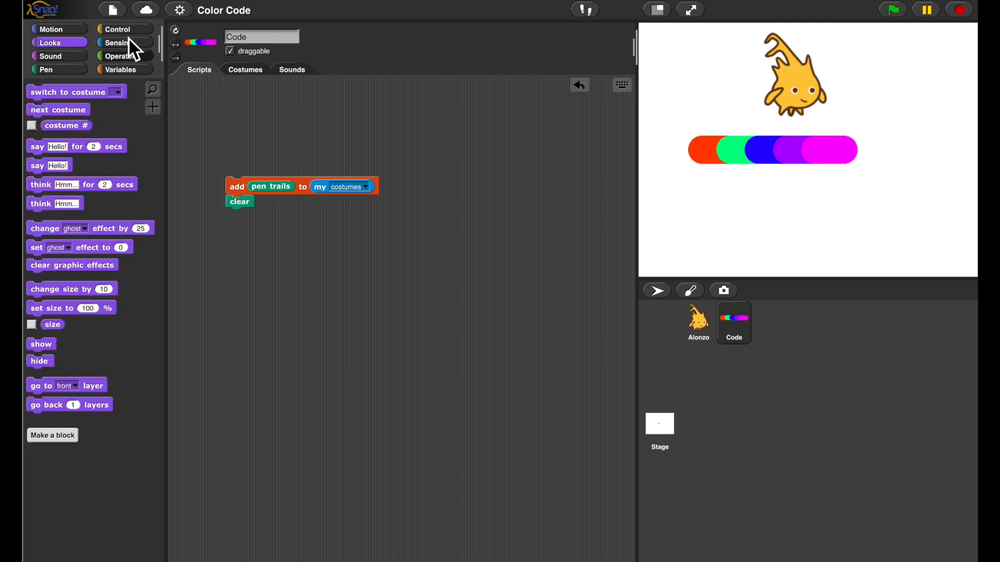
left_click(118, 29)
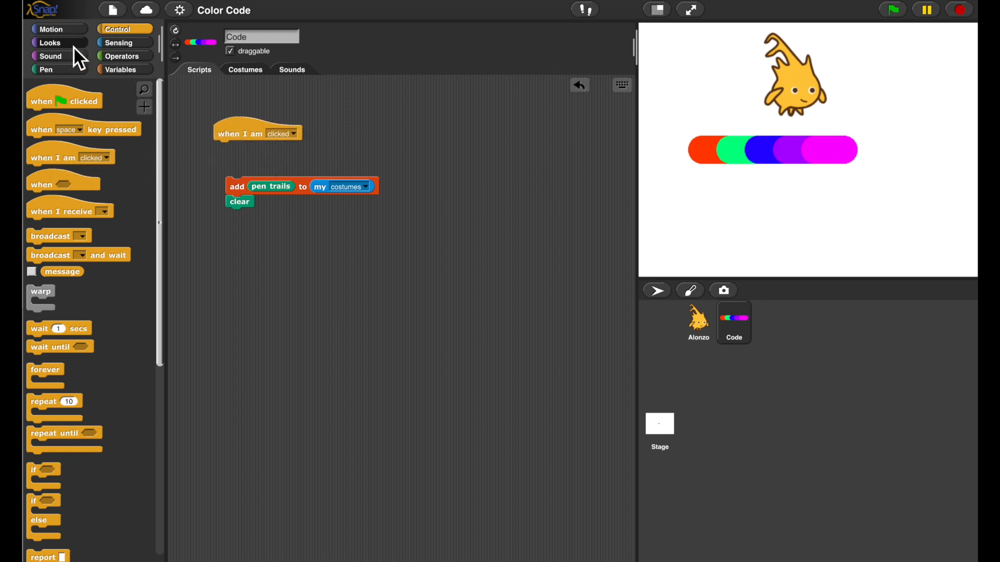
left_click(50, 41)
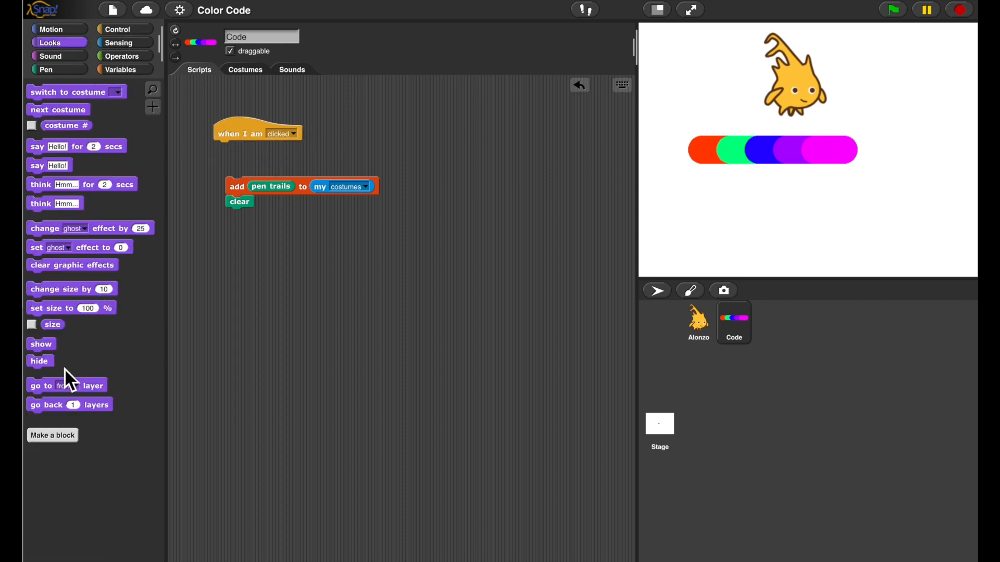
left_click_drag(58, 109, 266, 143)
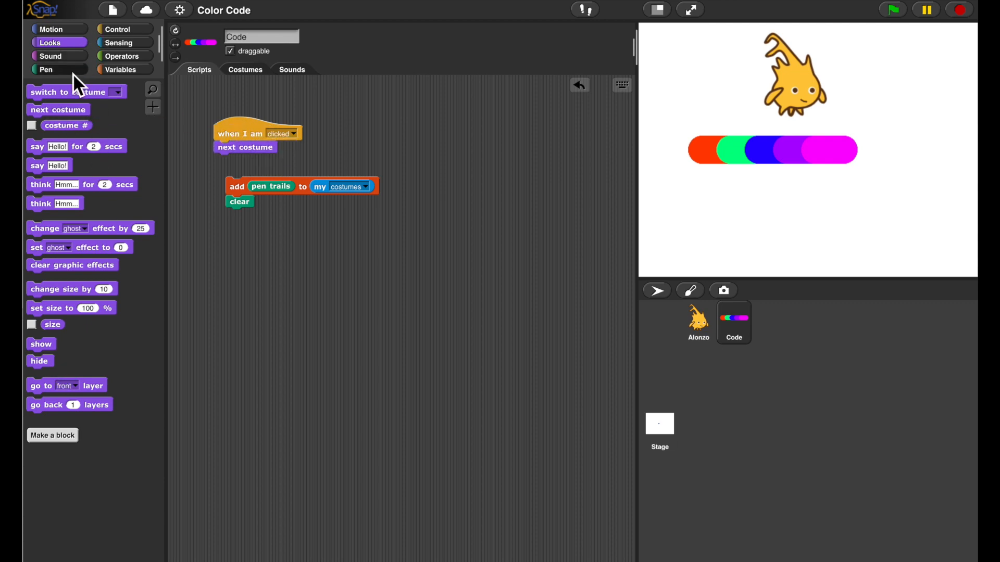
mouse_move(78, 60)
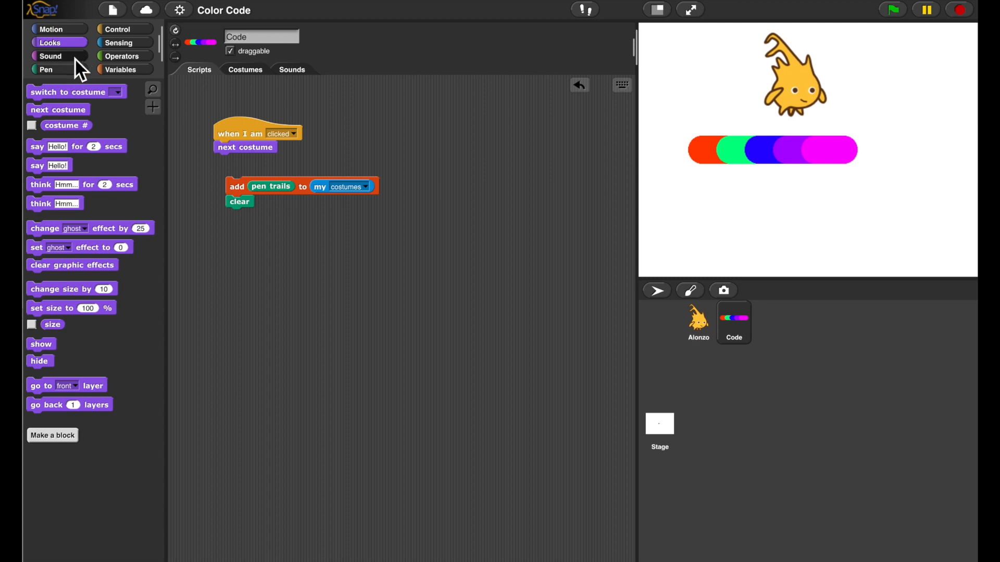
mouse_move(57, 373)
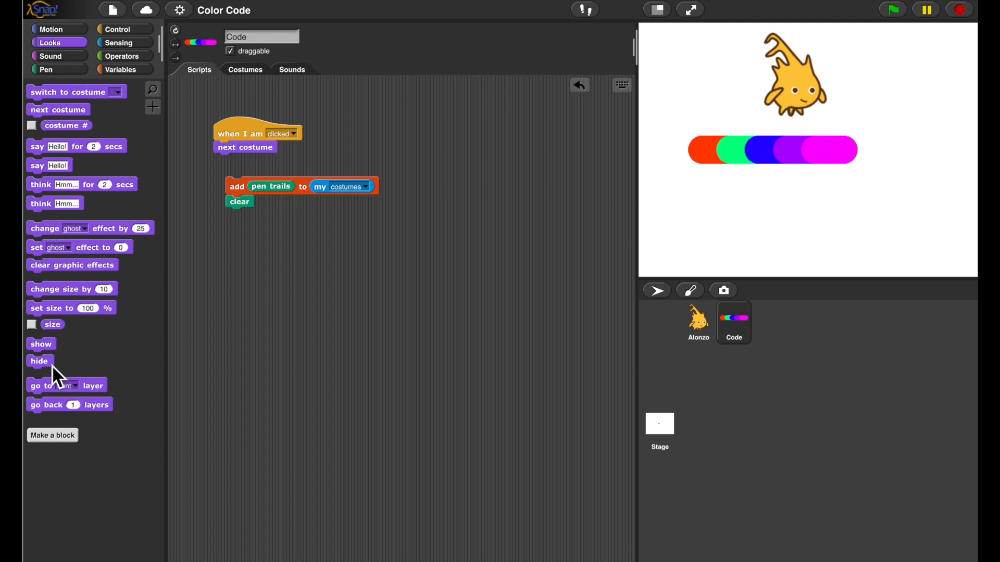
Add loose hide and show blocks and hide the Code sprite from the stage
left_click_drag(39, 361, 264, 257)
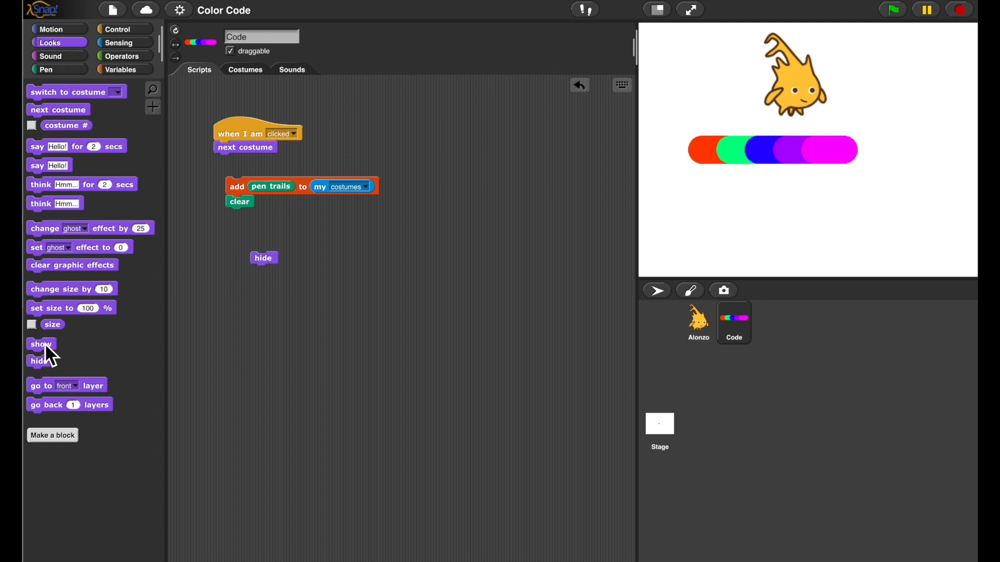
left_click_drag(40, 344, 328, 266)
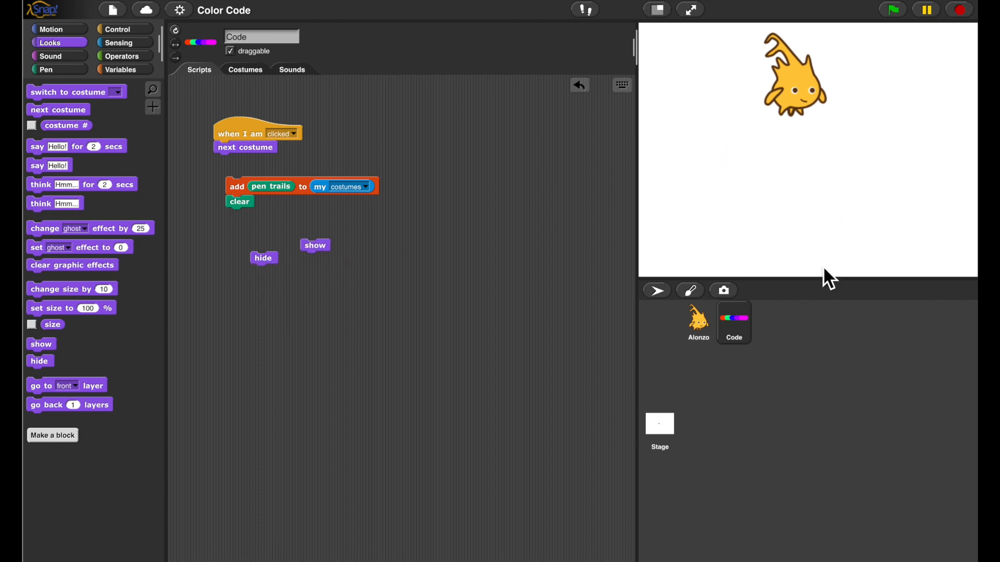
Select Alonzo and answer its what's-your-name question with 'Alonzo' to encode it
left_click(697, 322)
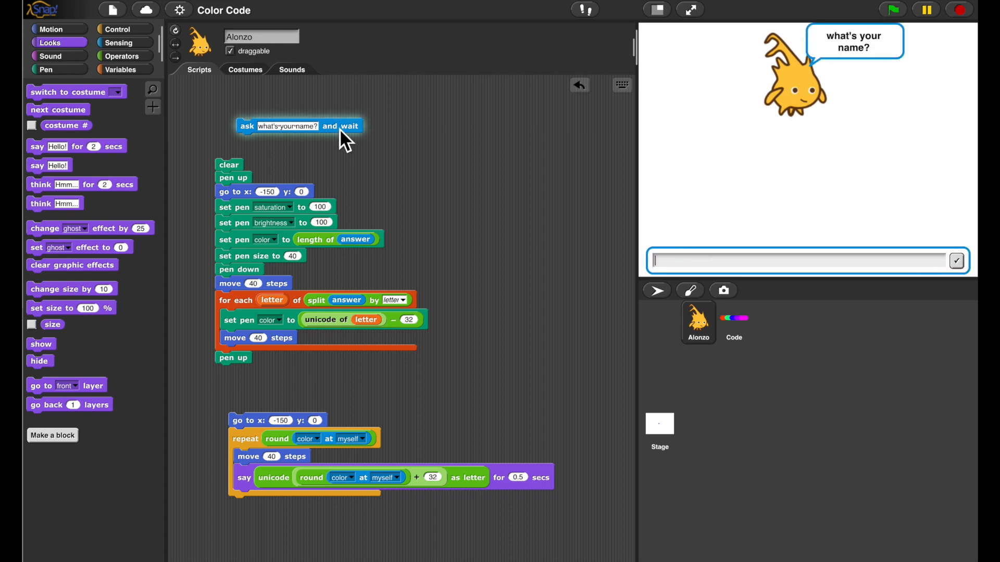
type("Alonzo")
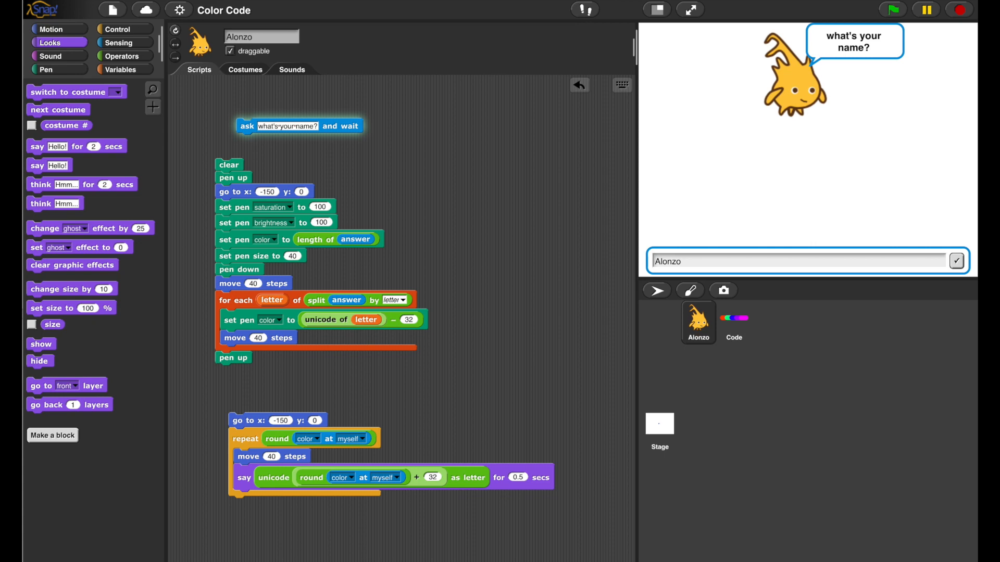
left_click(955, 261)
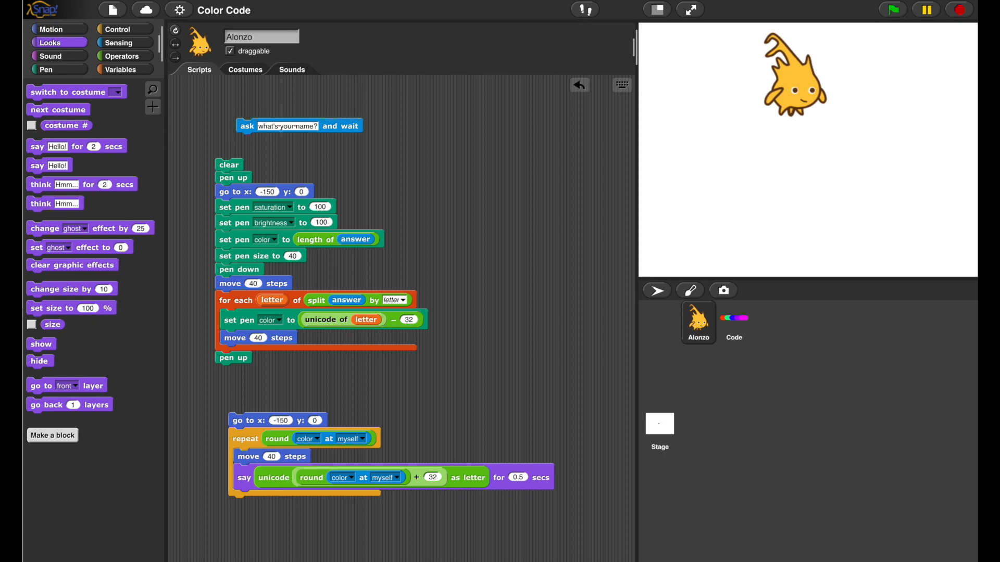
mouse_move(229, 177)
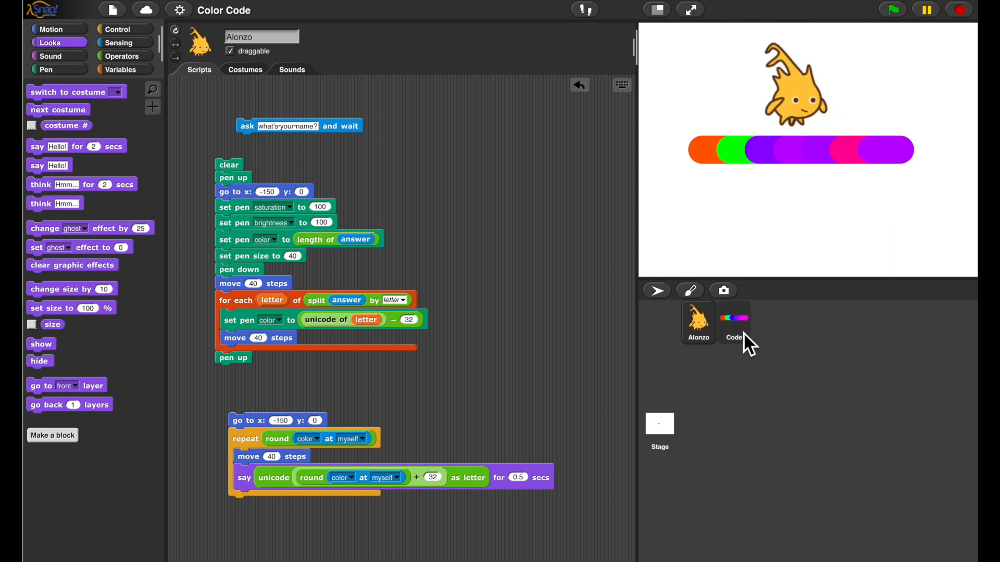
Select the Code sprite to show its stored coloured-line costume on the stage
left_click(733, 322)
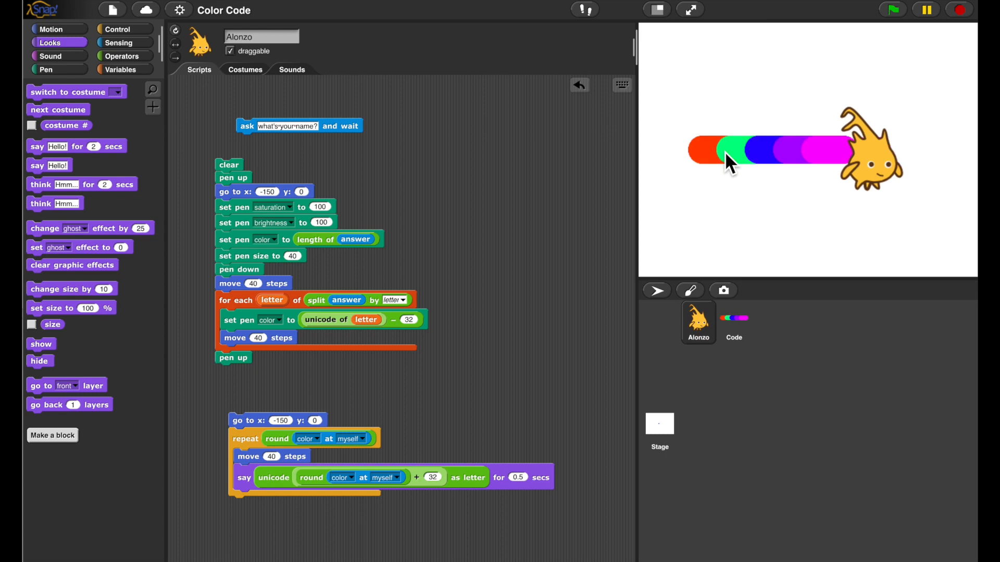
mouse_move(251, 430)
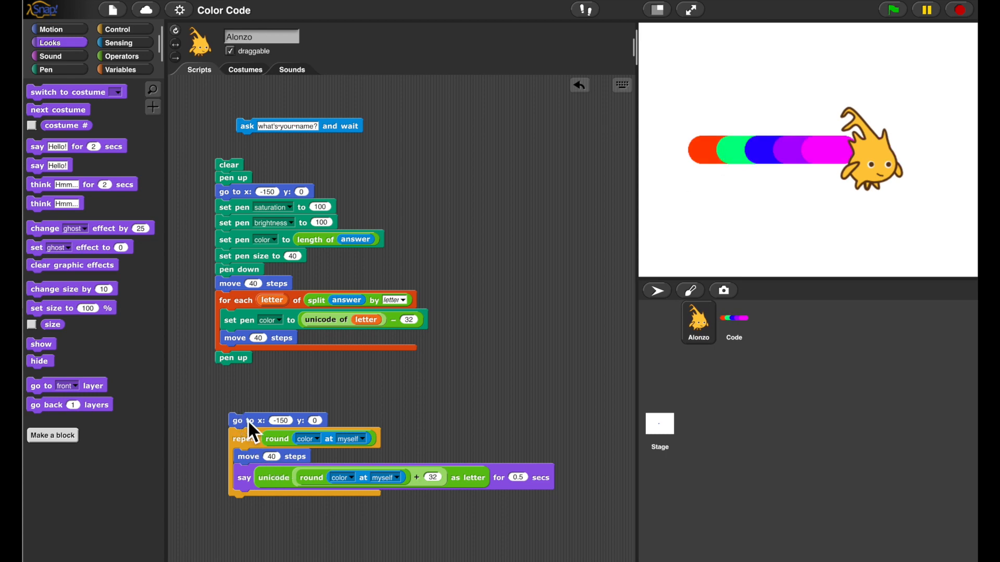